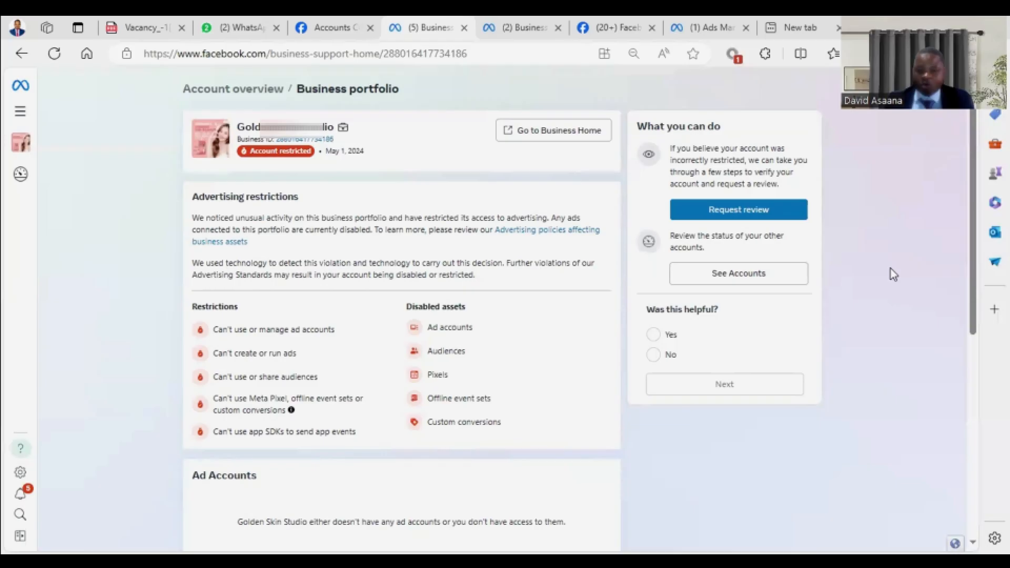
mouse_move(883, 265)
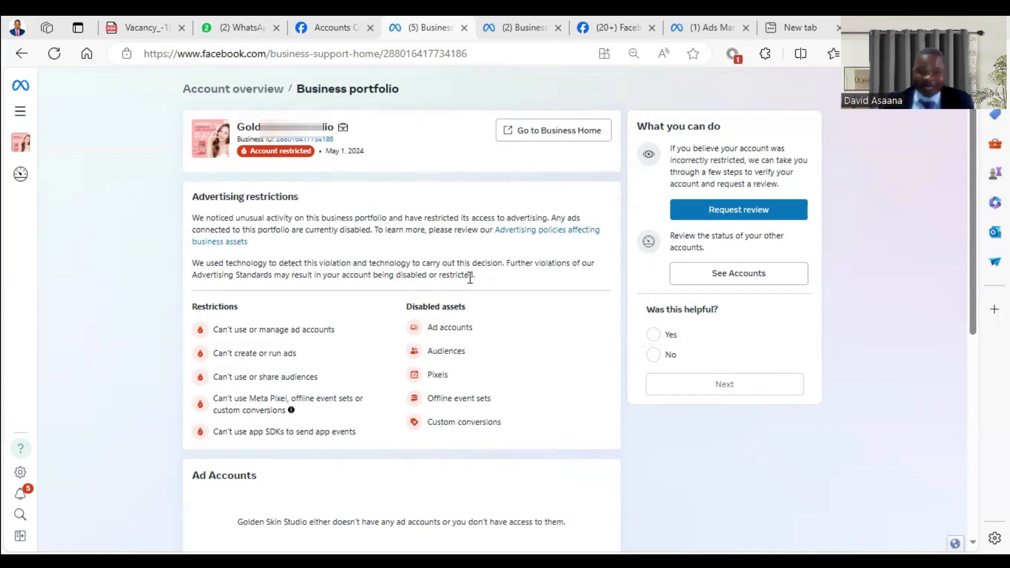
mouse_move(603, 238)
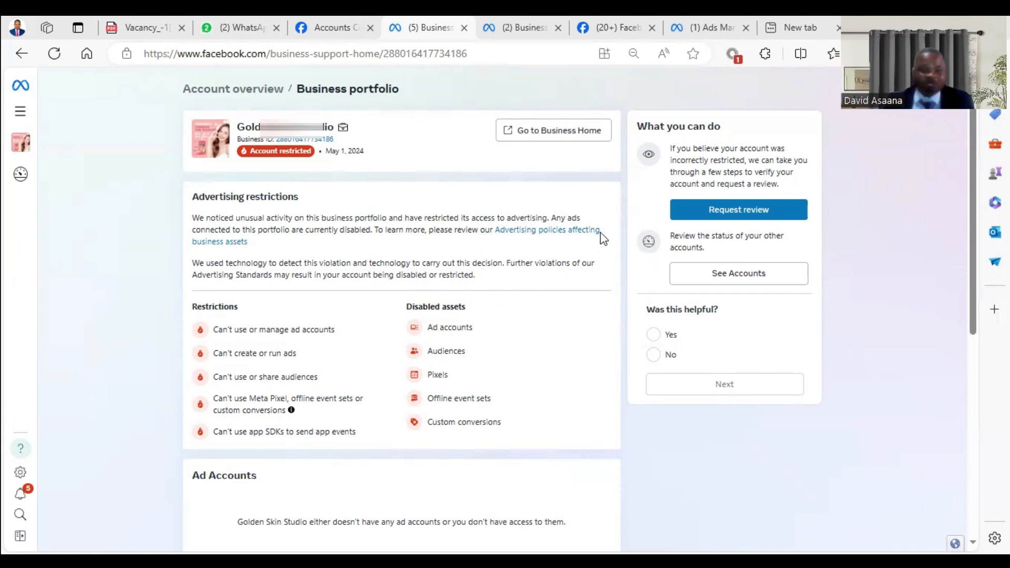
mouse_move(416, 232)
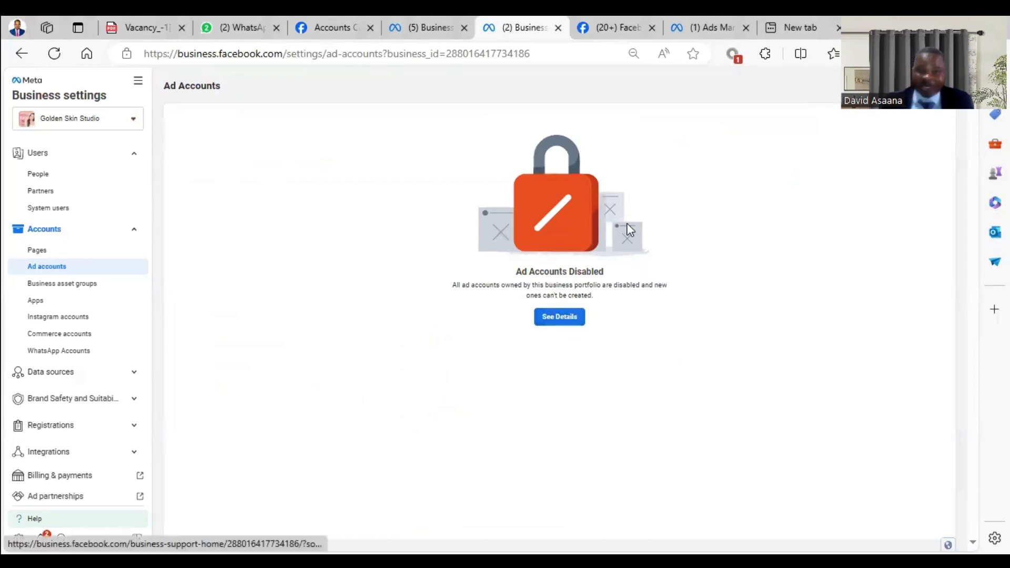
mouse_move(428, 27)
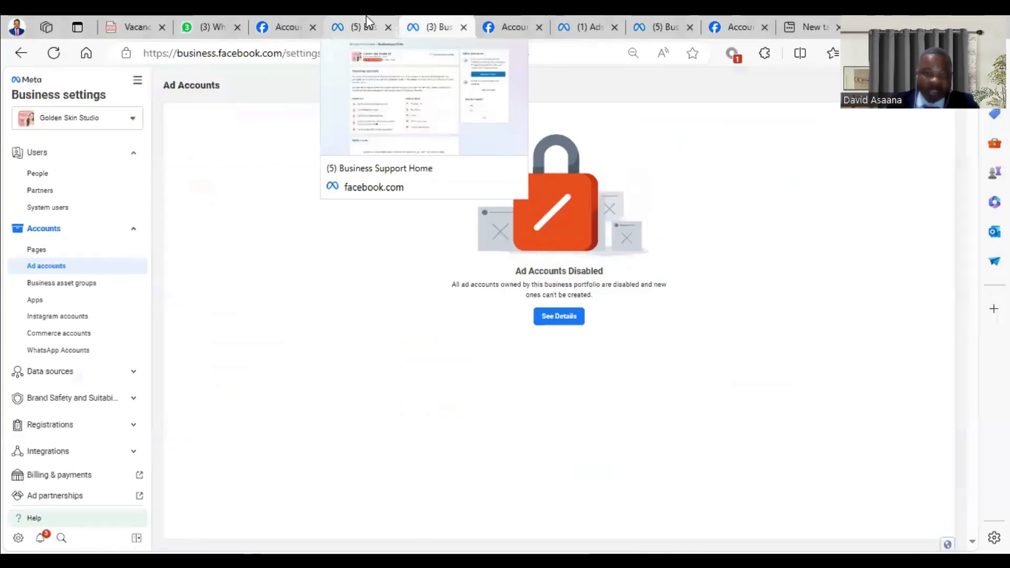
Step: Go back to the Golden Skin Studio restricted portfolio overview tab, reloading the page
left_click(361, 27)
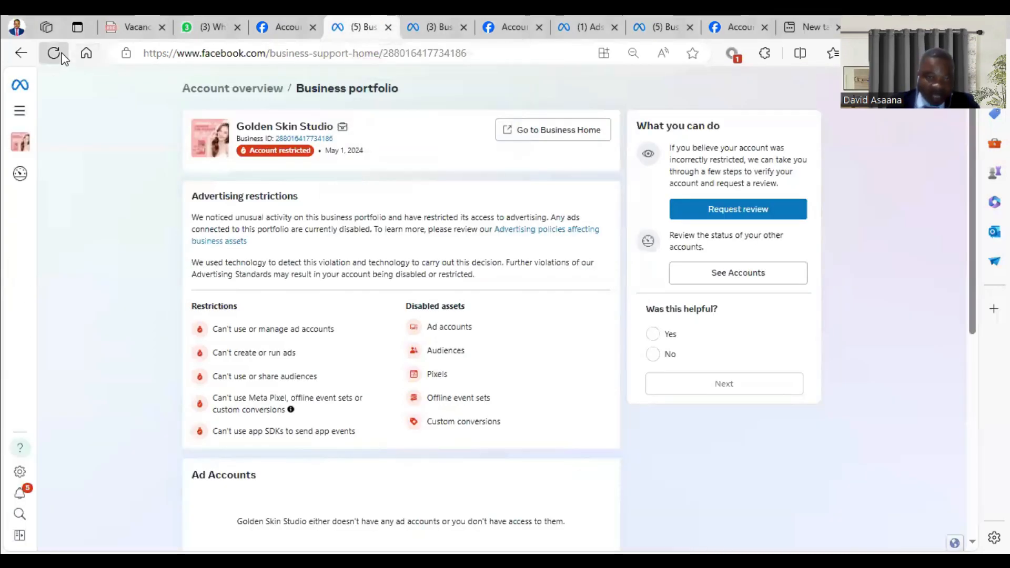
left_click(54, 52)
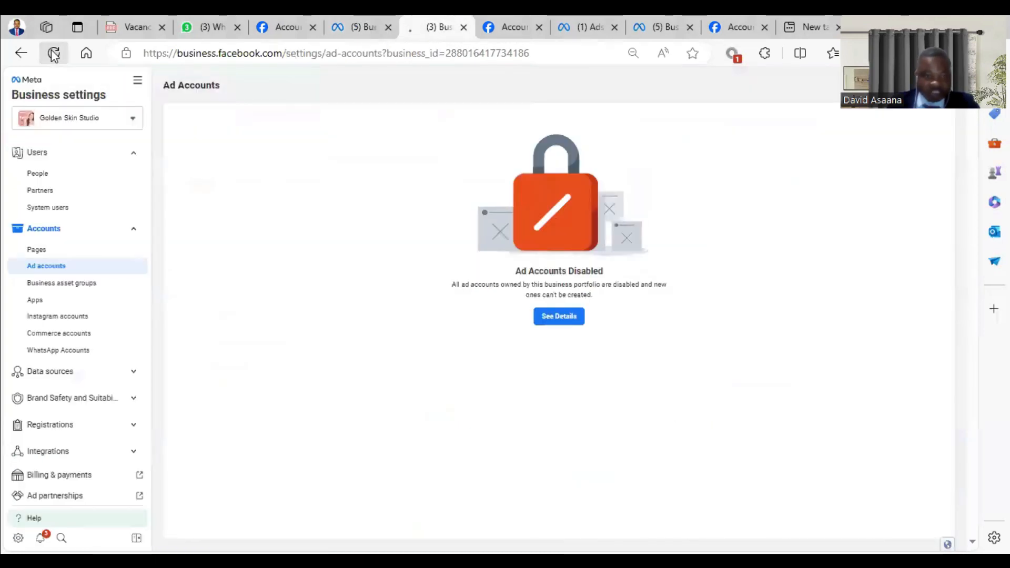
left_click(54, 53)
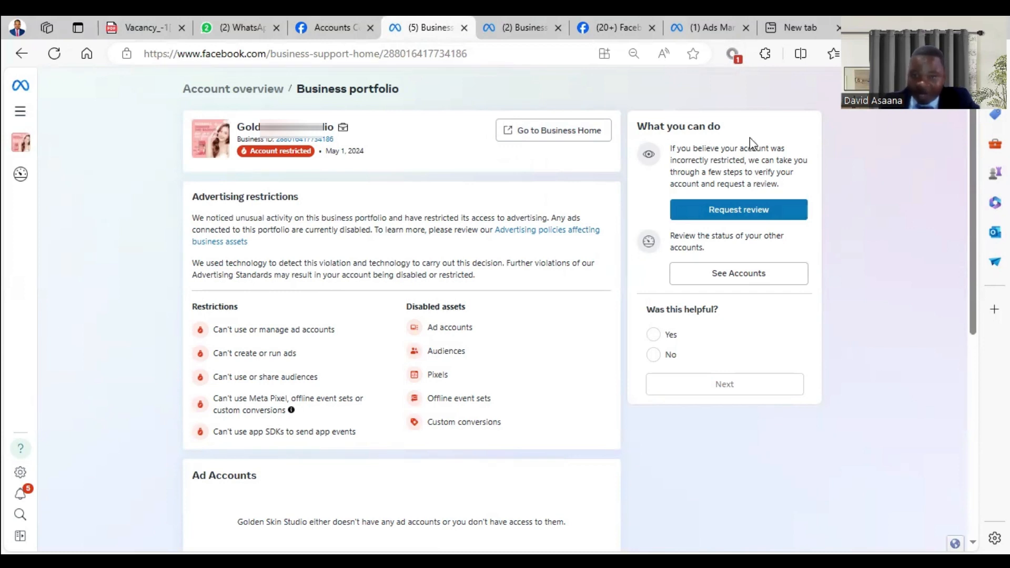
mouse_move(745, 198)
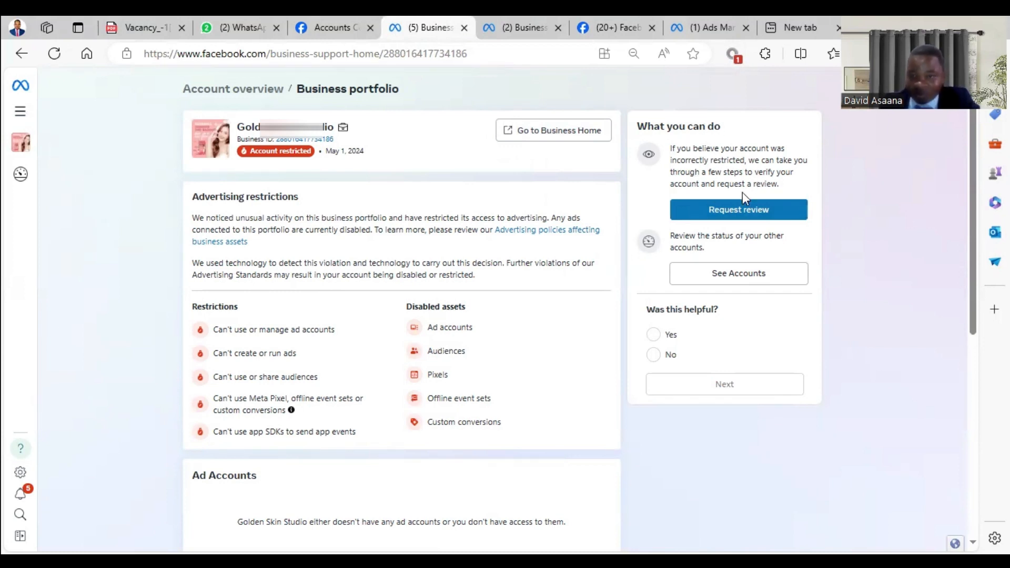
mouse_move(511, 175)
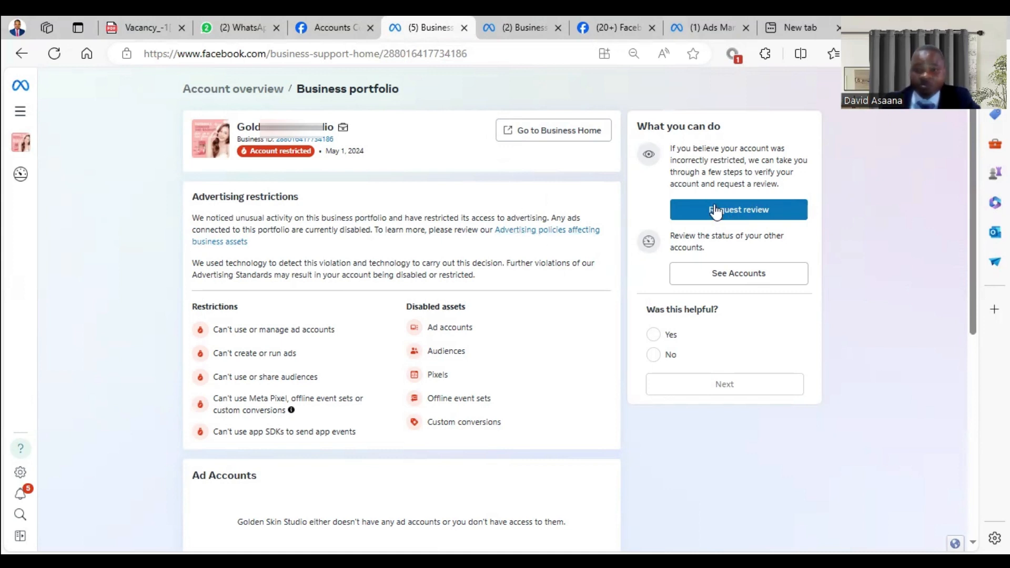
mouse_move(500, 108)
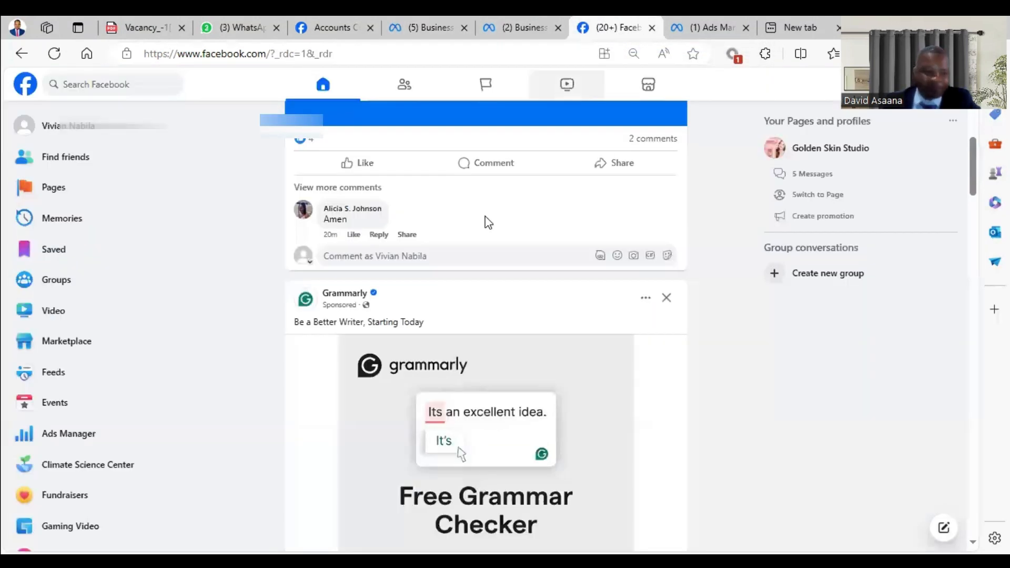
mouse_move(284, 206)
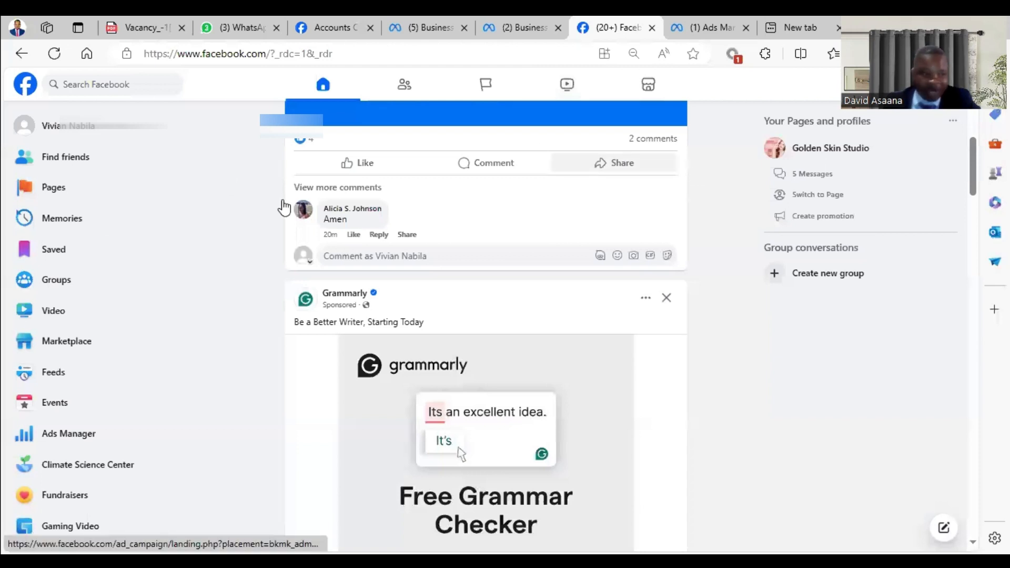
mouse_move(70, 202)
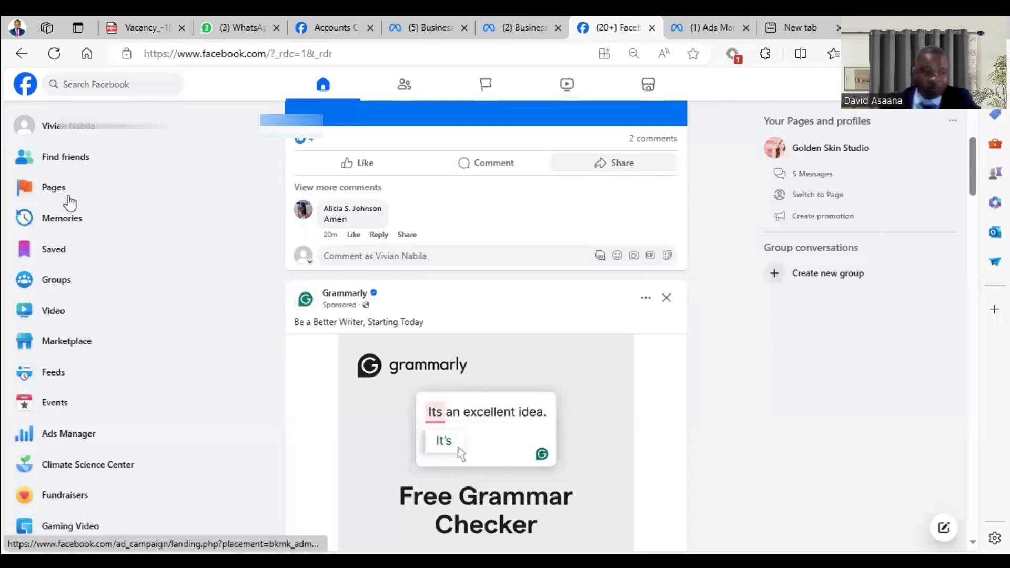
mouse_move(79, 398)
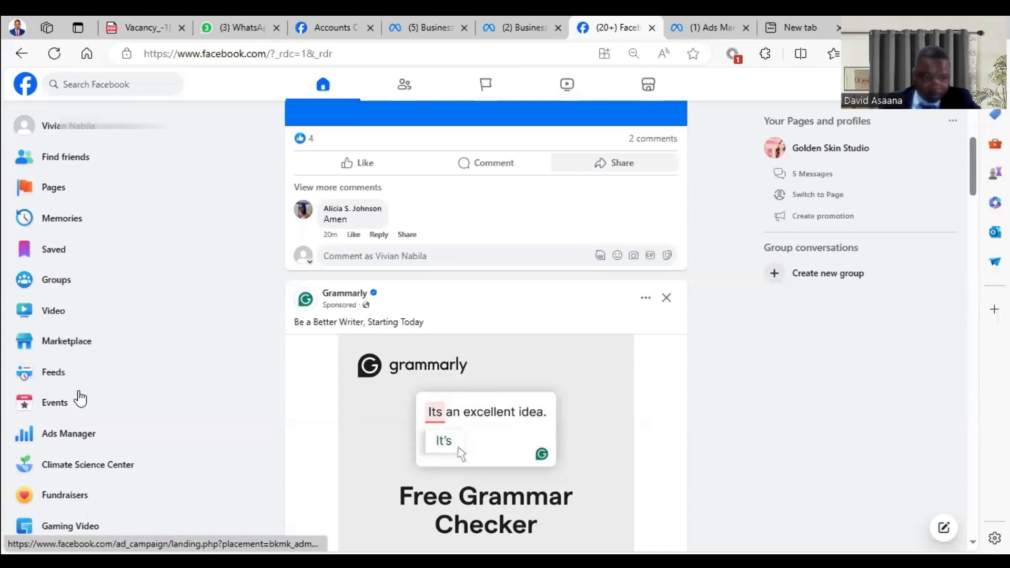
Step: From the Facebook feed, open Settings & privacy > Settings to reach Accounts Center
left_click(705, 28)
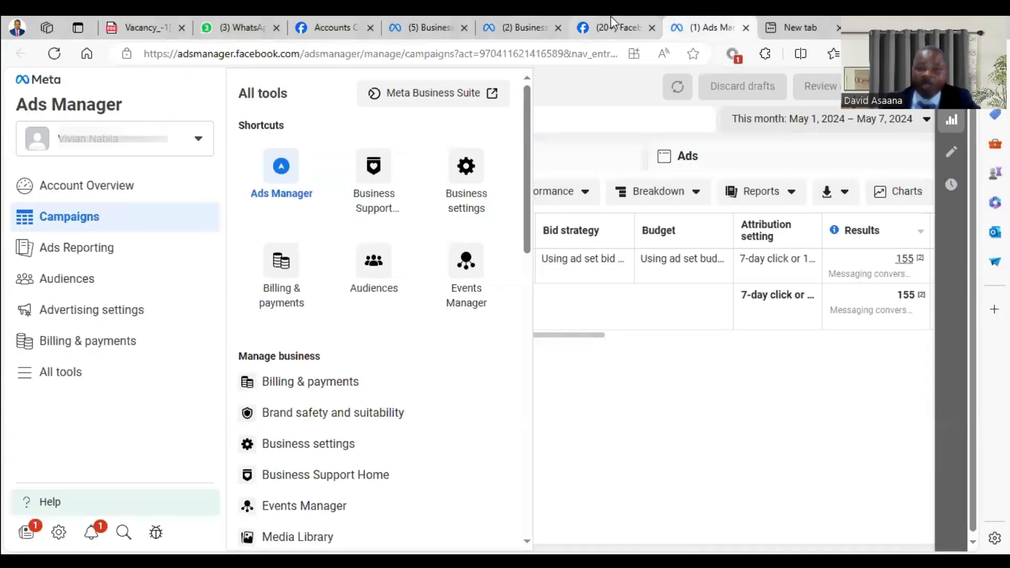
left_click(611, 28)
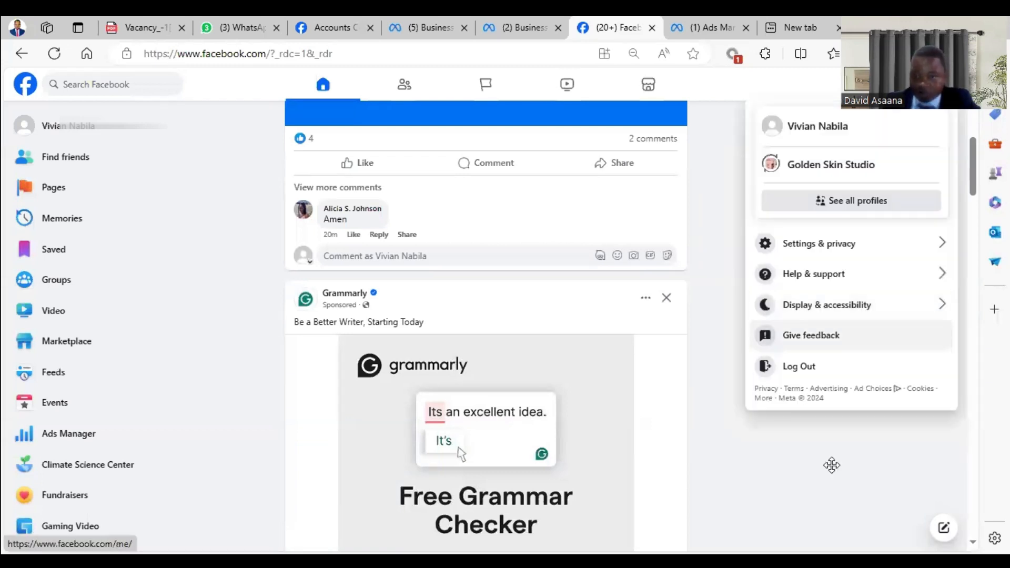
left_click(818, 242)
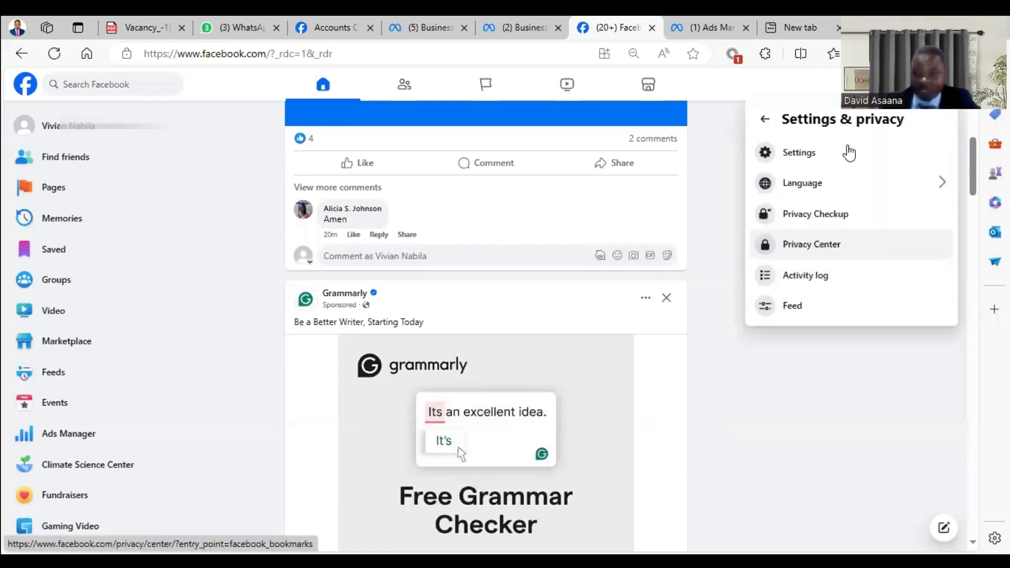
left_click(798, 152)
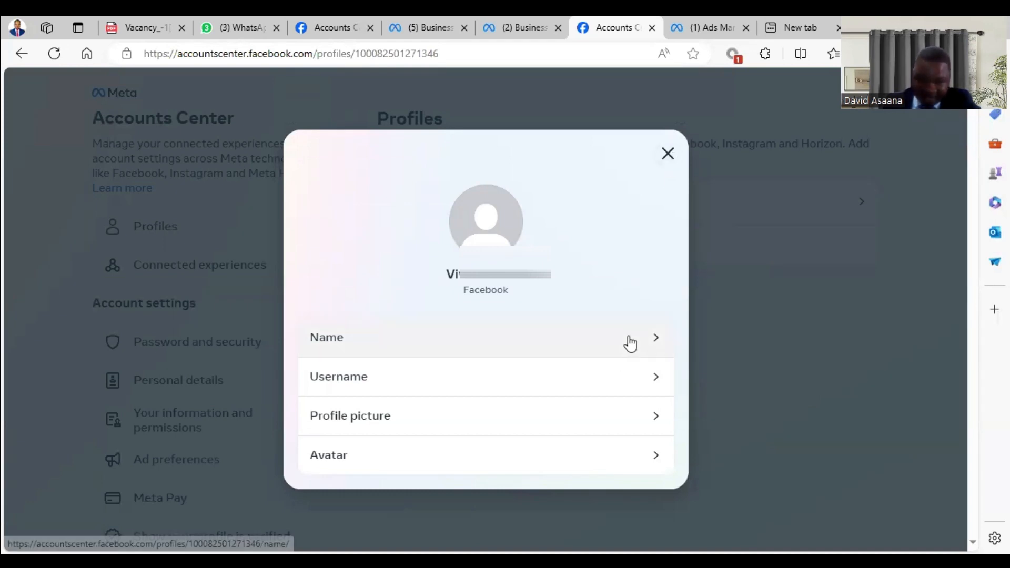
Step: Close the profile details and open Personal details under Account settings
left_click(485, 336)
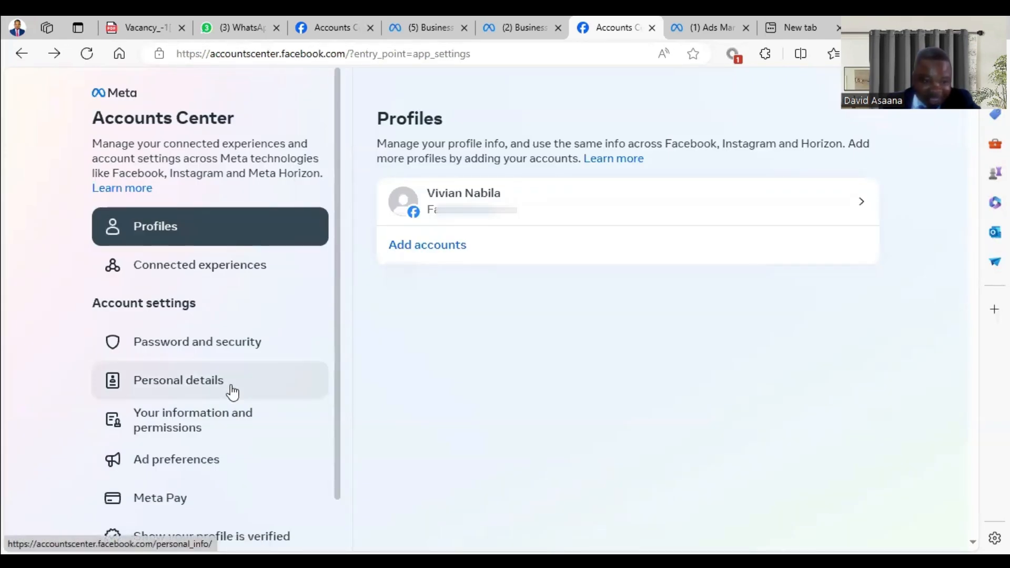
left_click(178, 380)
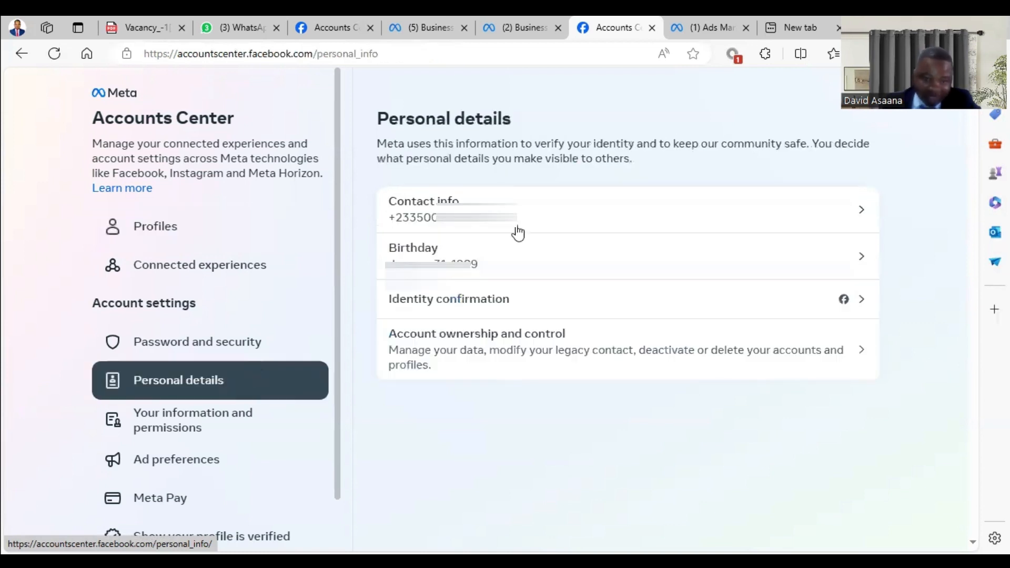
mouse_move(527, 286)
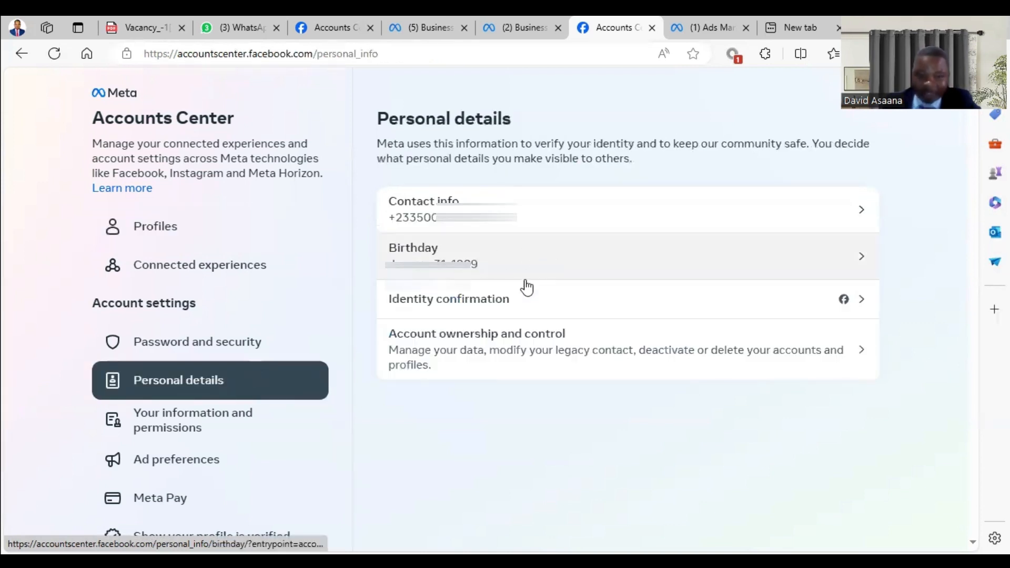
mouse_move(662, 275)
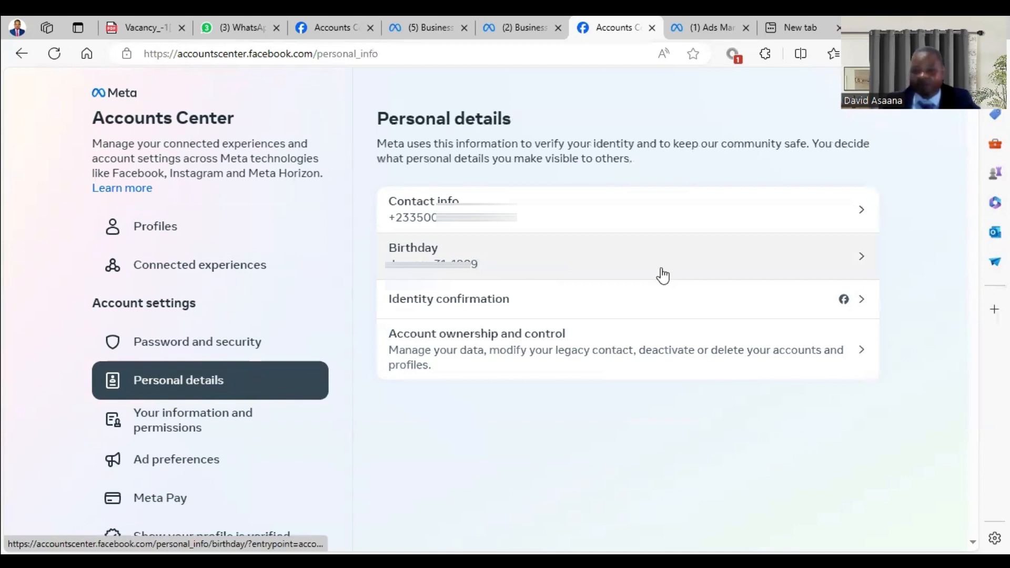
mouse_move(715, 269)
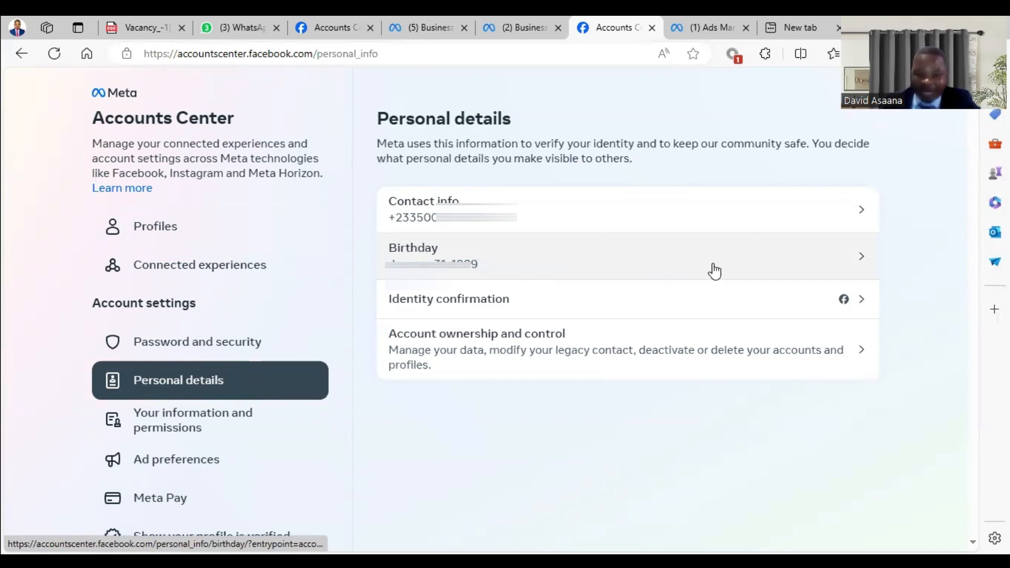
mouse_move(769, 182)
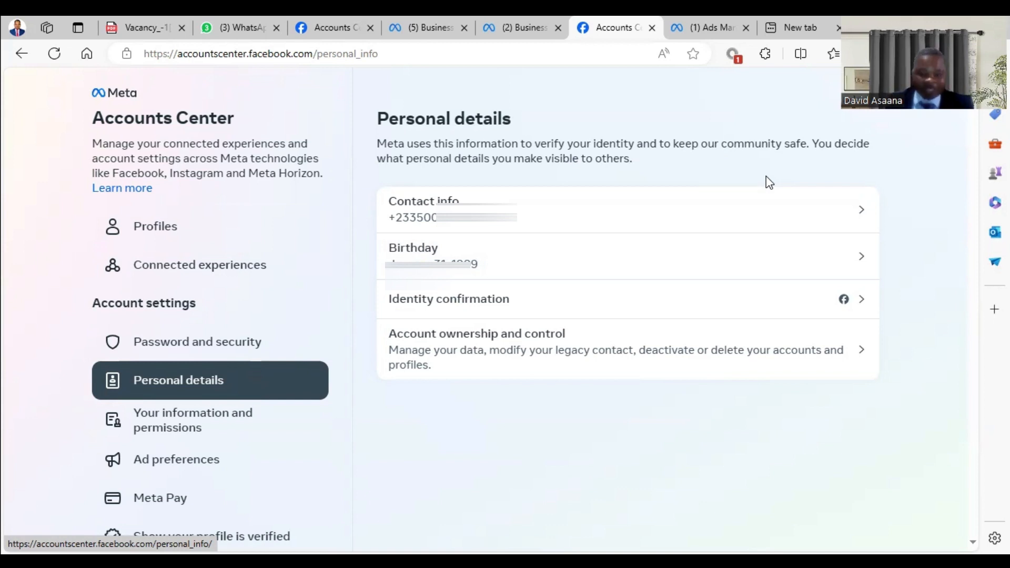
mouse_move(708, 27)
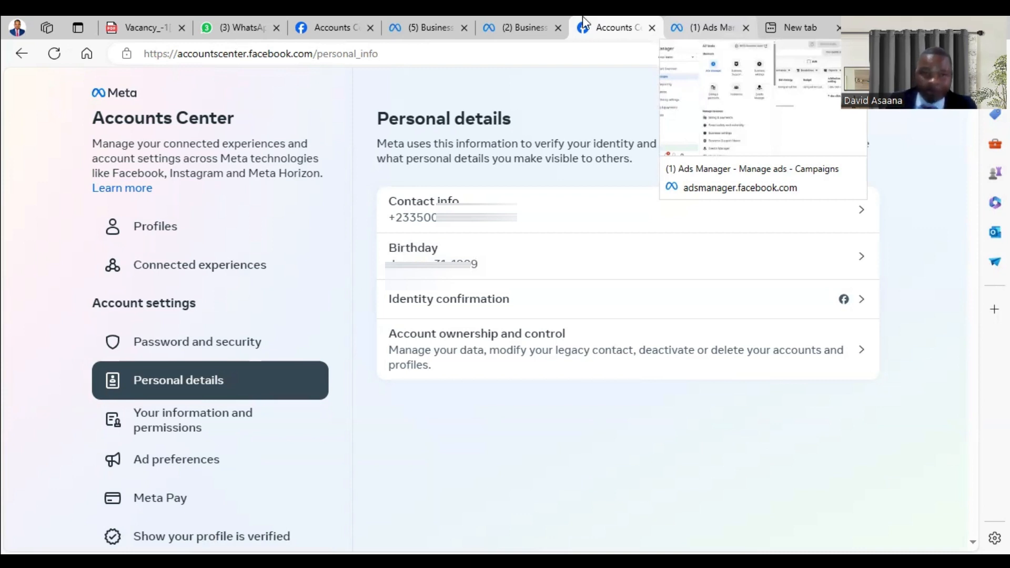
Step: From the Facebook feed's All tools list, open Business Support Home in a new tab
left_click(521, 28)
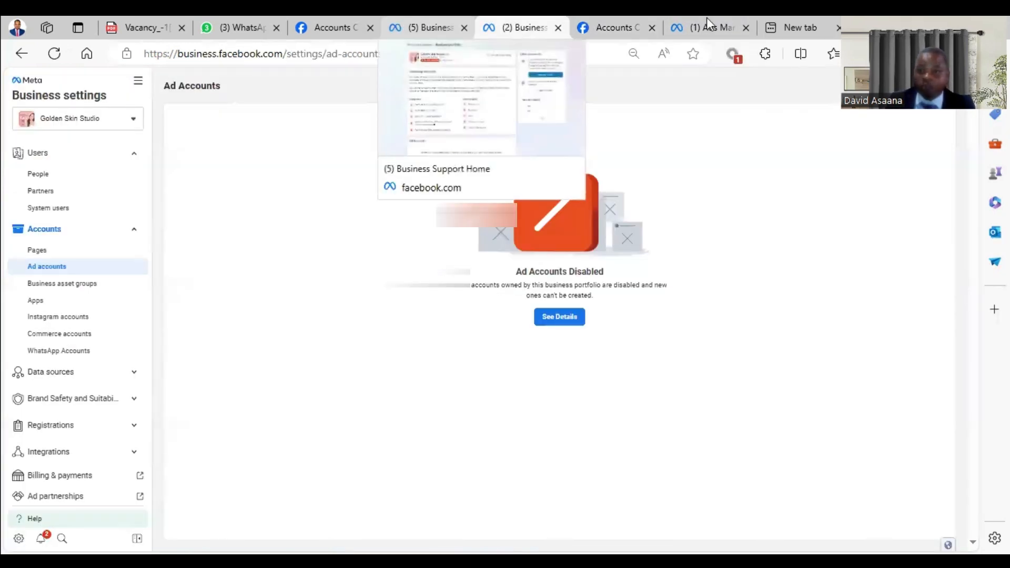
left_click(707, 28)
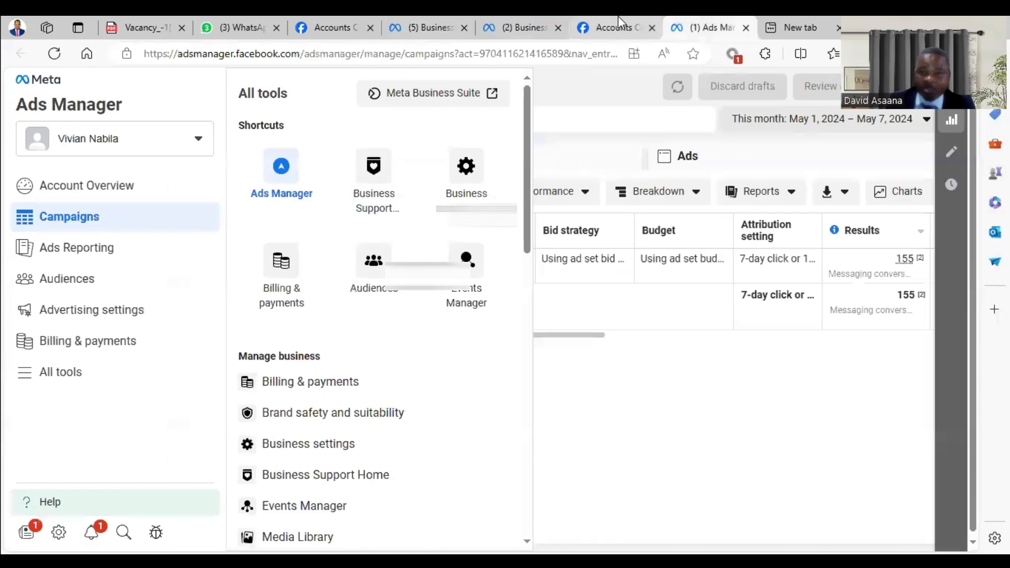
left_click(611, 28)
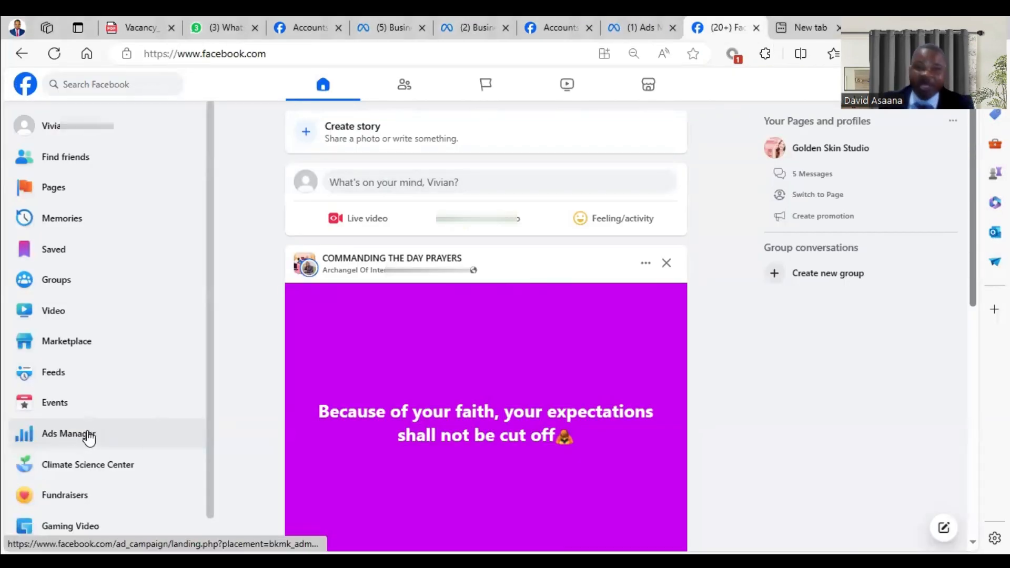
right_click(68, 433)
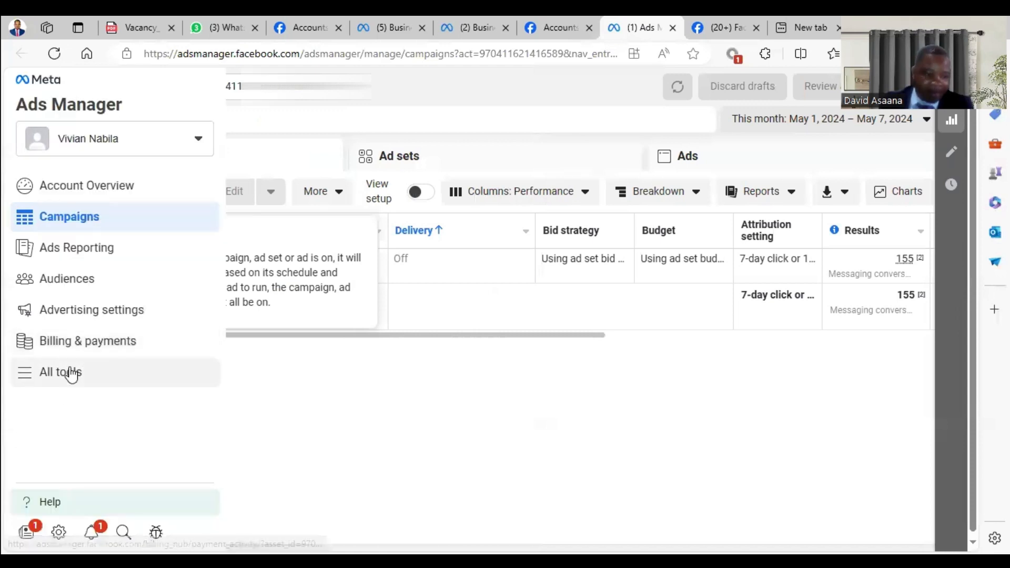
left_click(60, 372)
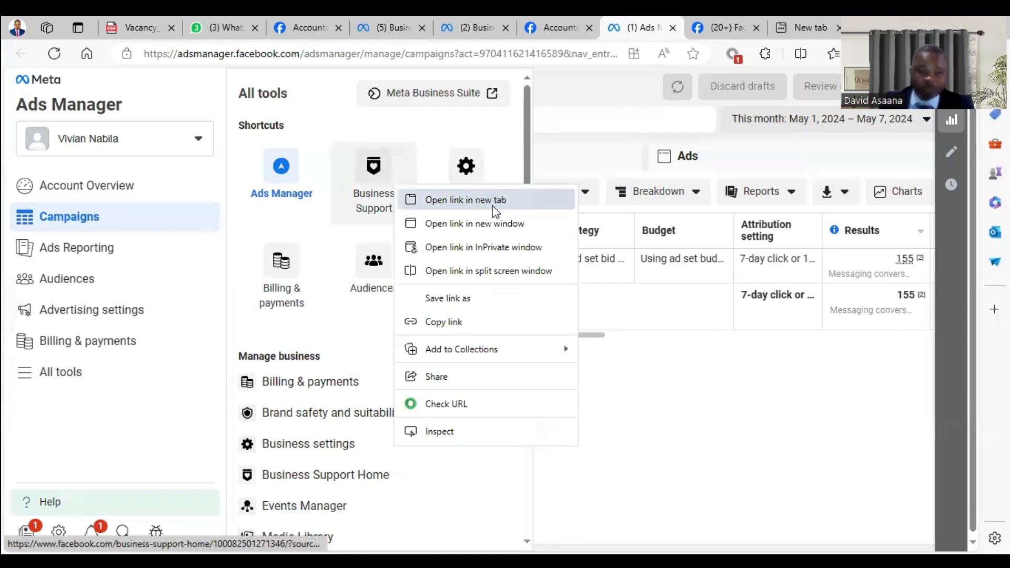
left_click(465, 200)
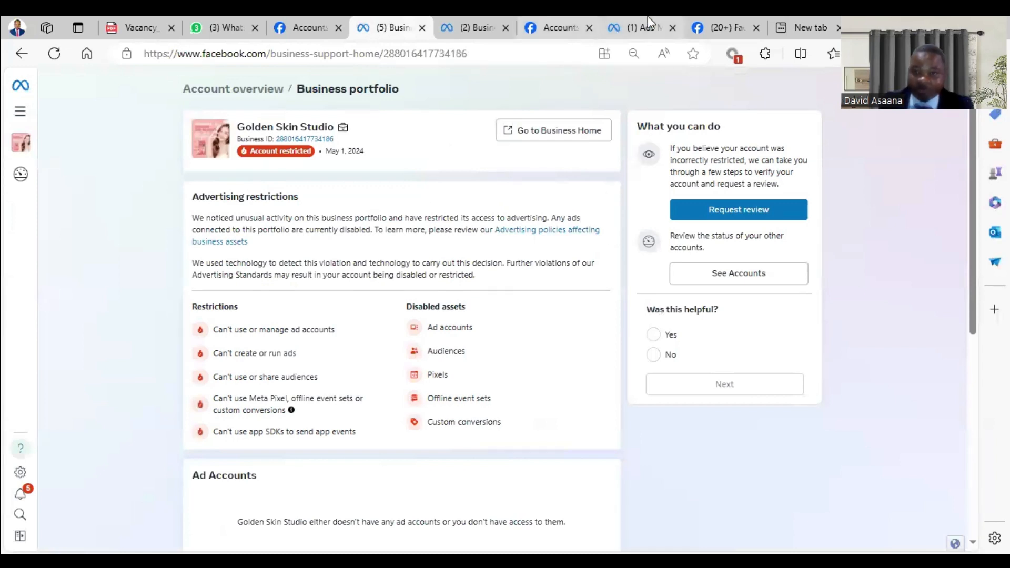
Step: In Account overview, request a review for the Golden Skin Studio row and confirm it
left_click(637, 27)
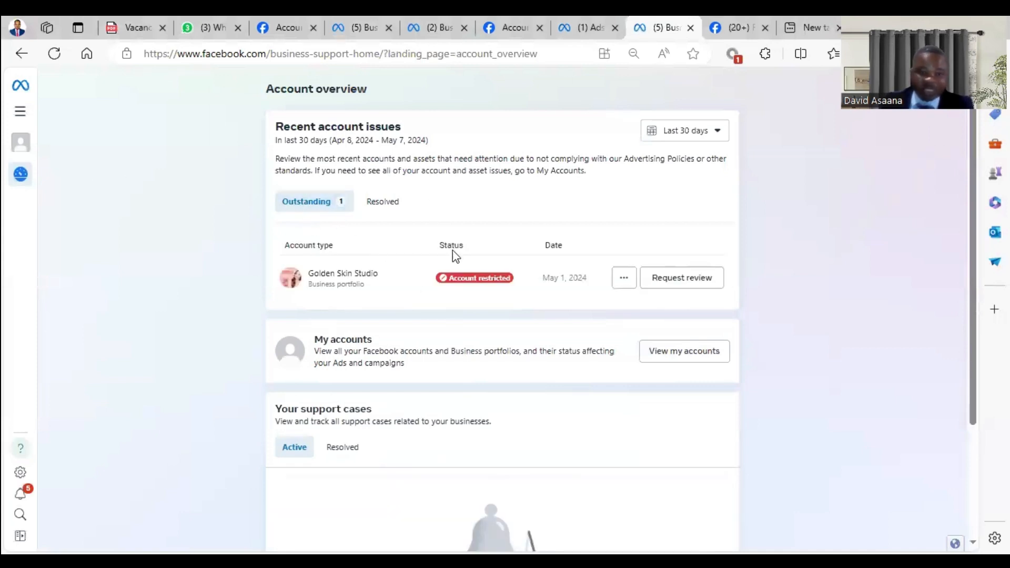
mouse_move(520, 339)
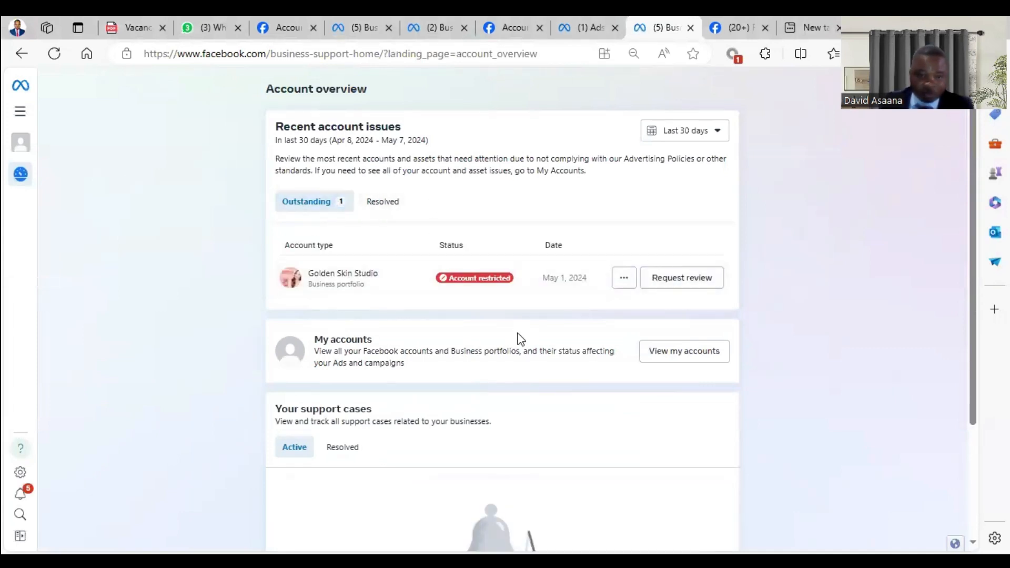
mouse_move(510, 306)
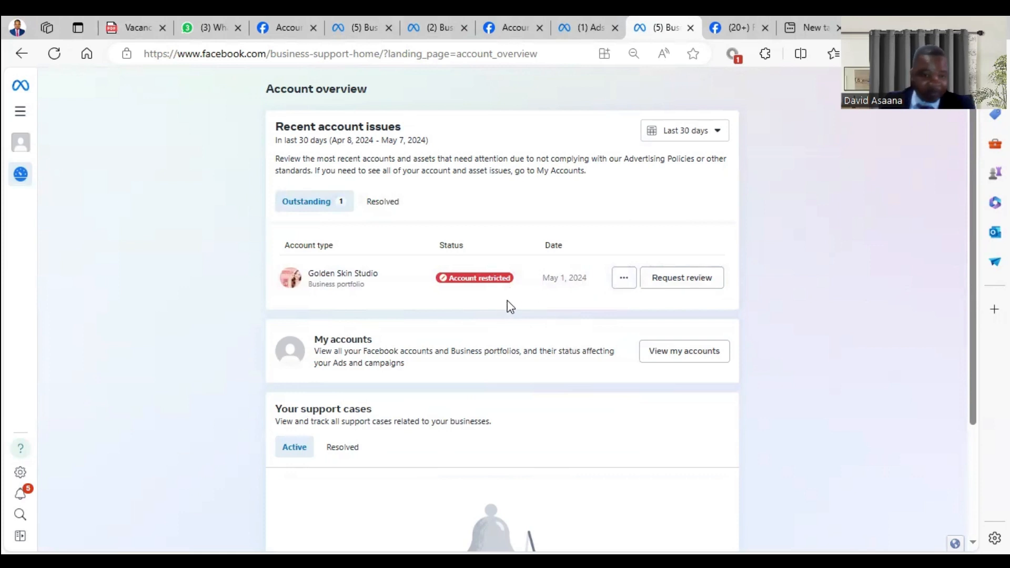
mouse_move(680, 278)
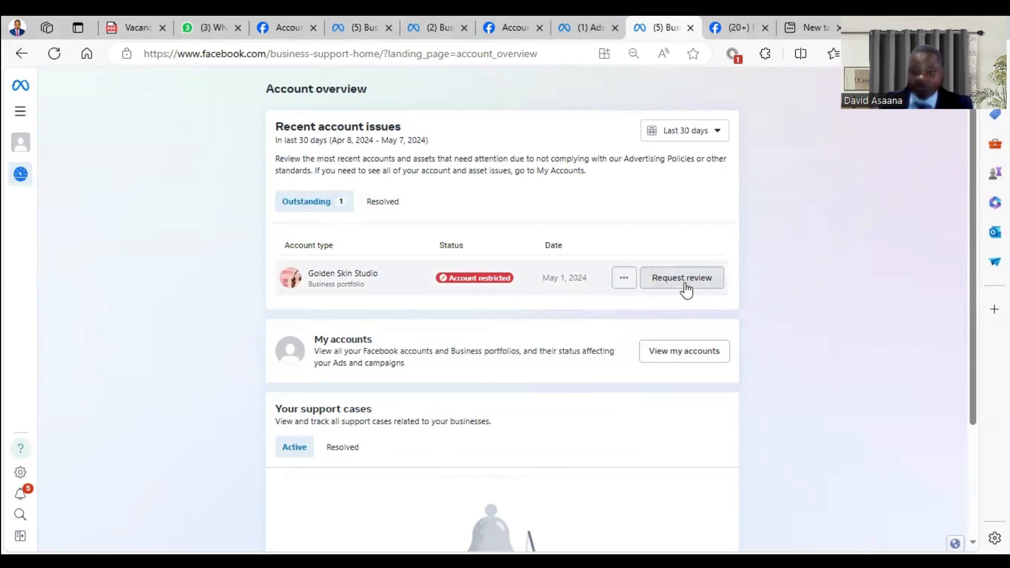
left_click(681, 277)
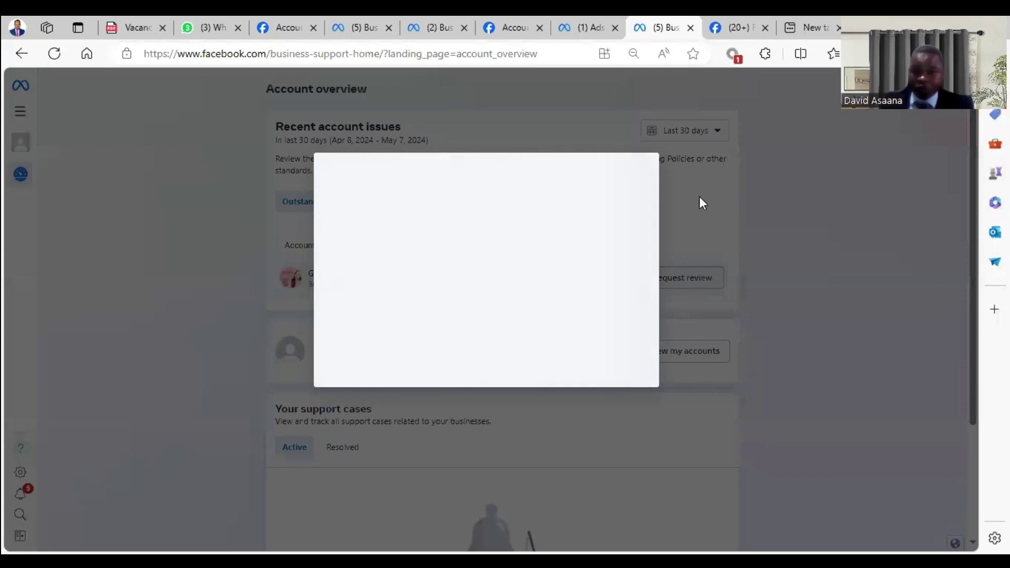
mouse_move(725, 157)
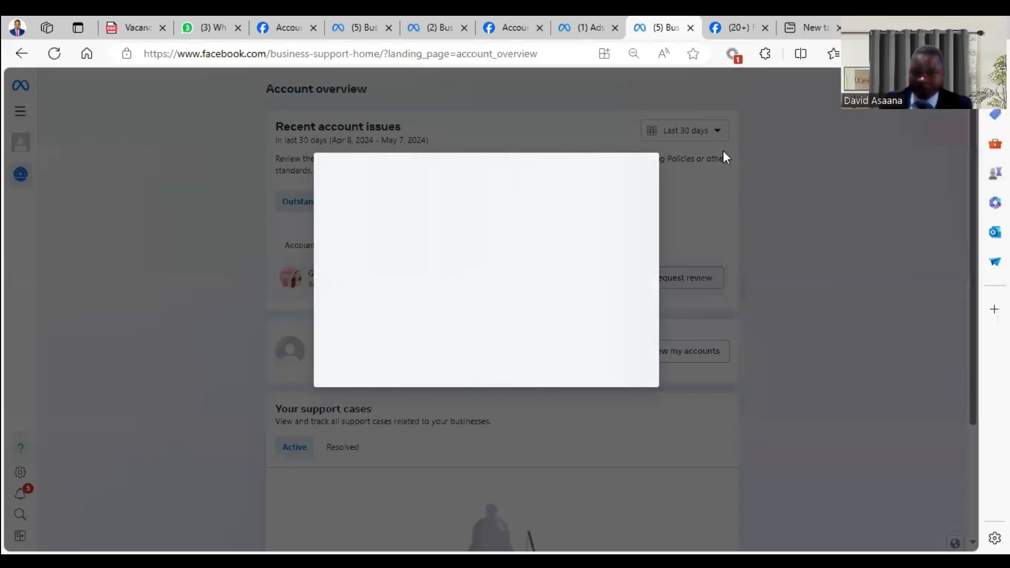
mouse_move(785, 311)
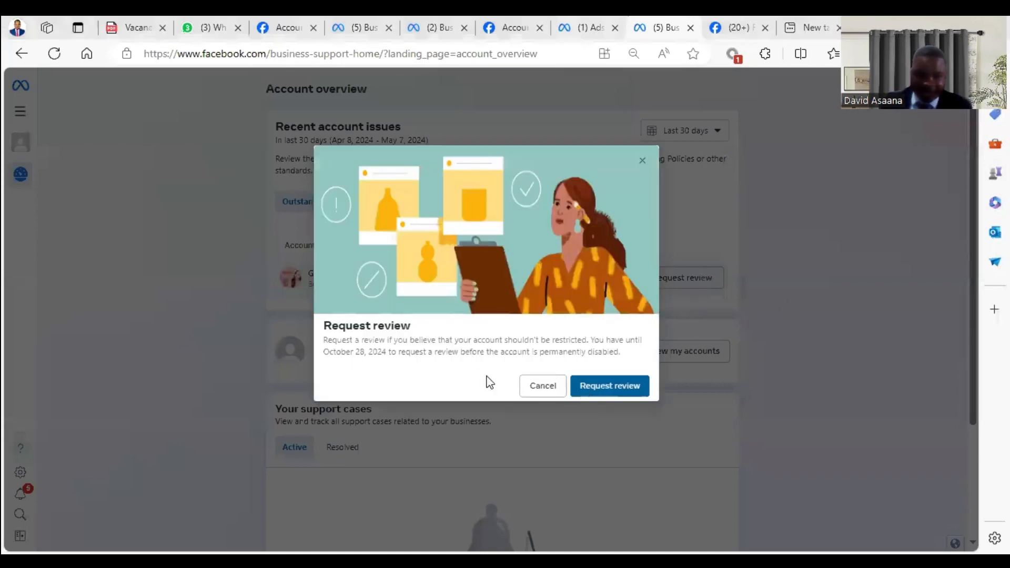
mouse_move(593, 370)
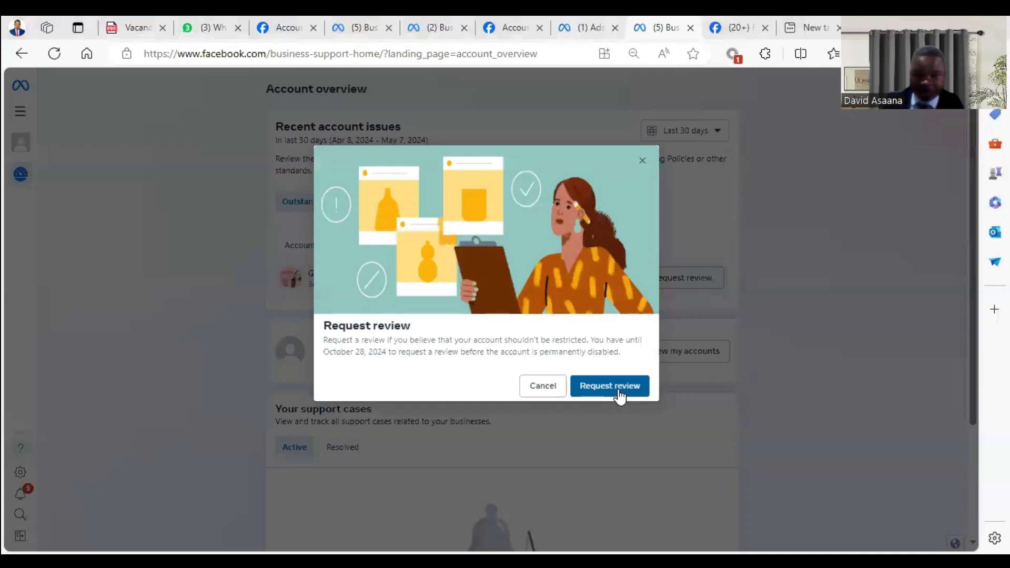
left_click(609, 385)
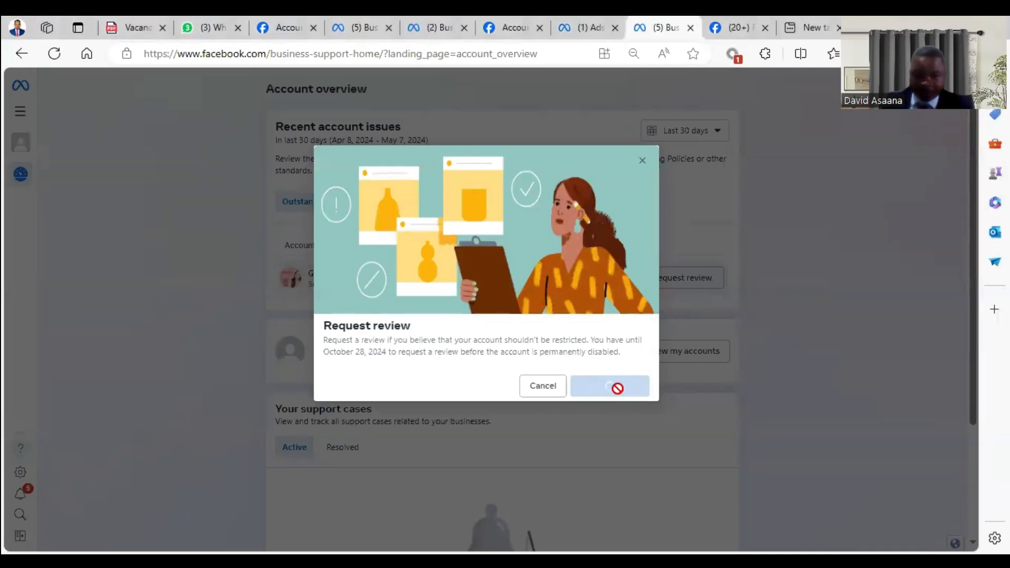
Step: Pass the reCAPTCHA check and choose Ghana (+233) from the country code list
left_click(609, 385)
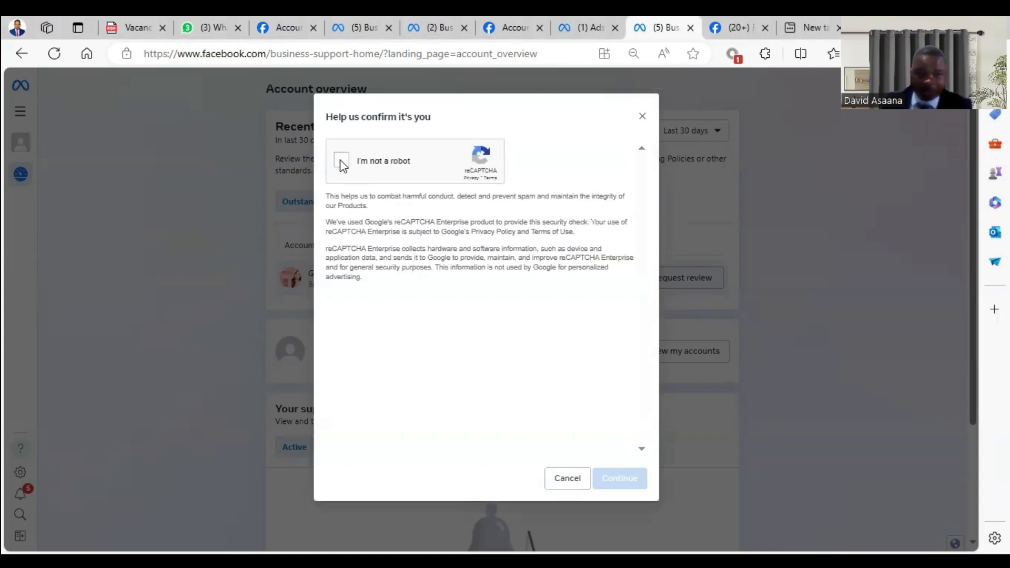
left_click(342, 161)
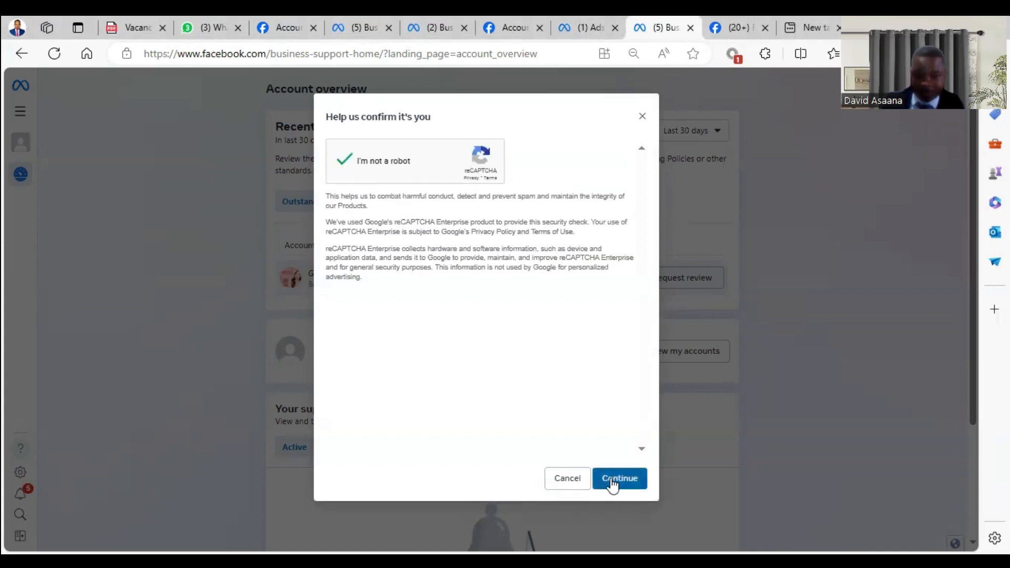
left_click(618, 477)
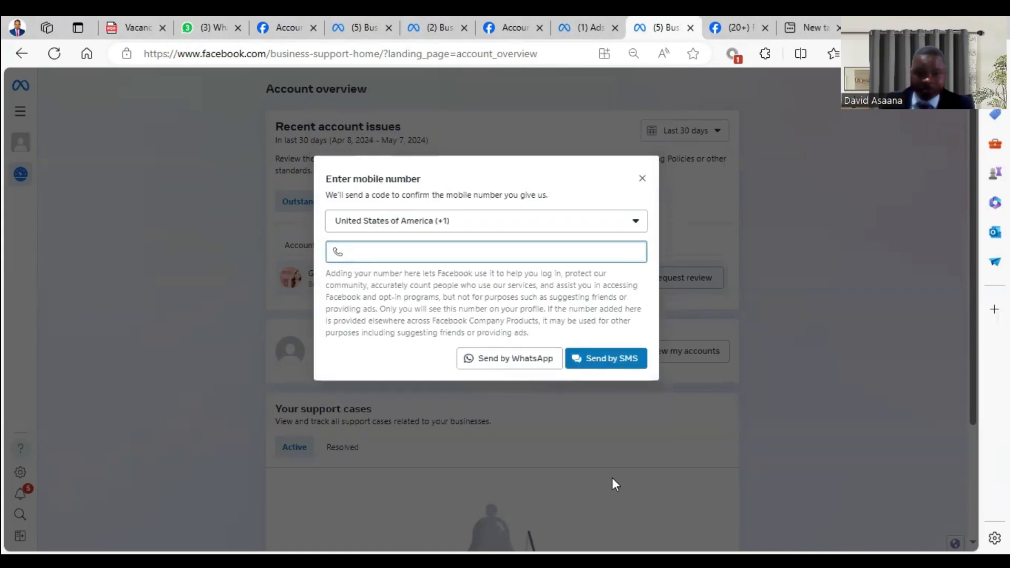
left_click(486, 220)
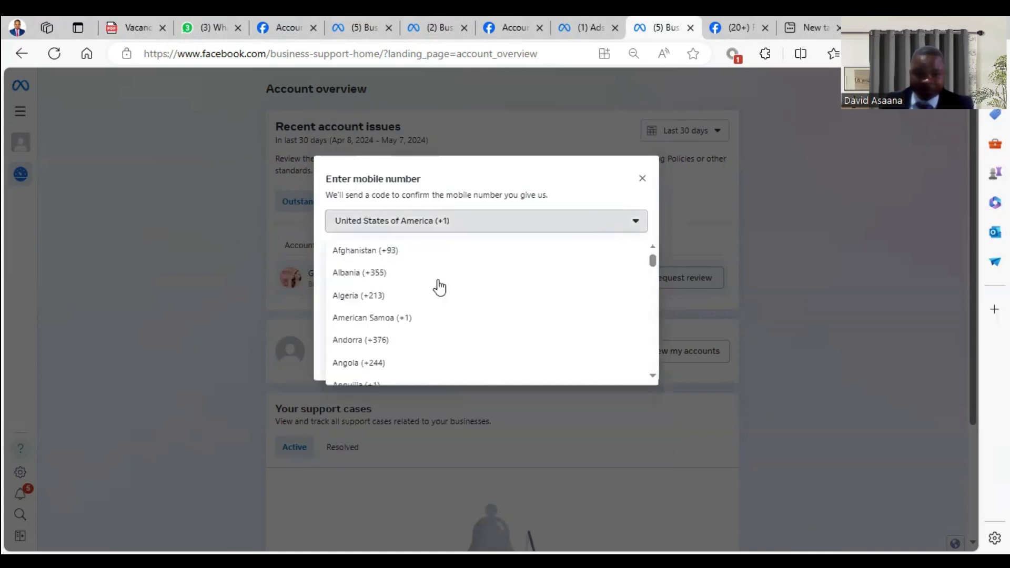
scroll("down", 3)
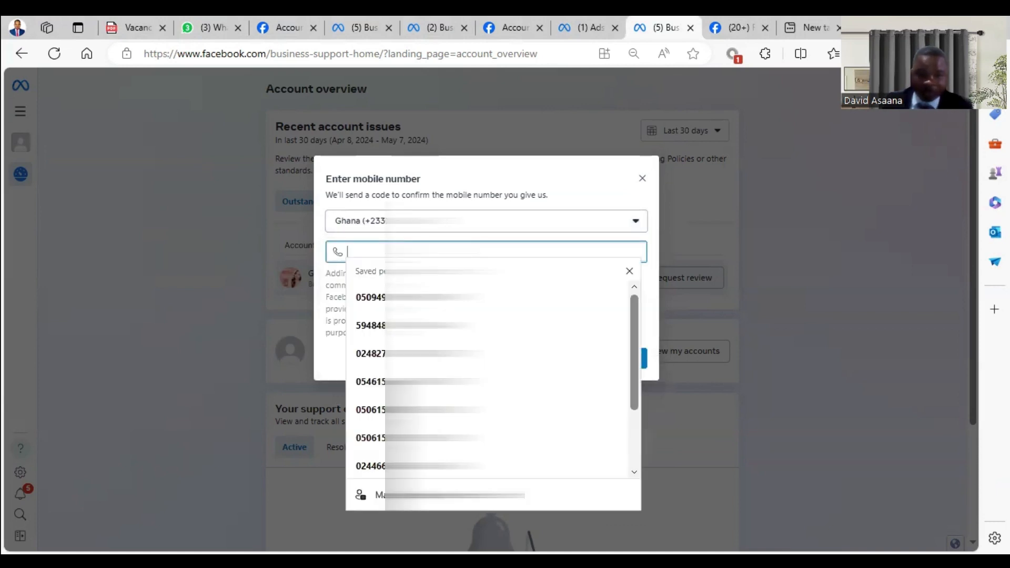
mouse_move(716, 147)
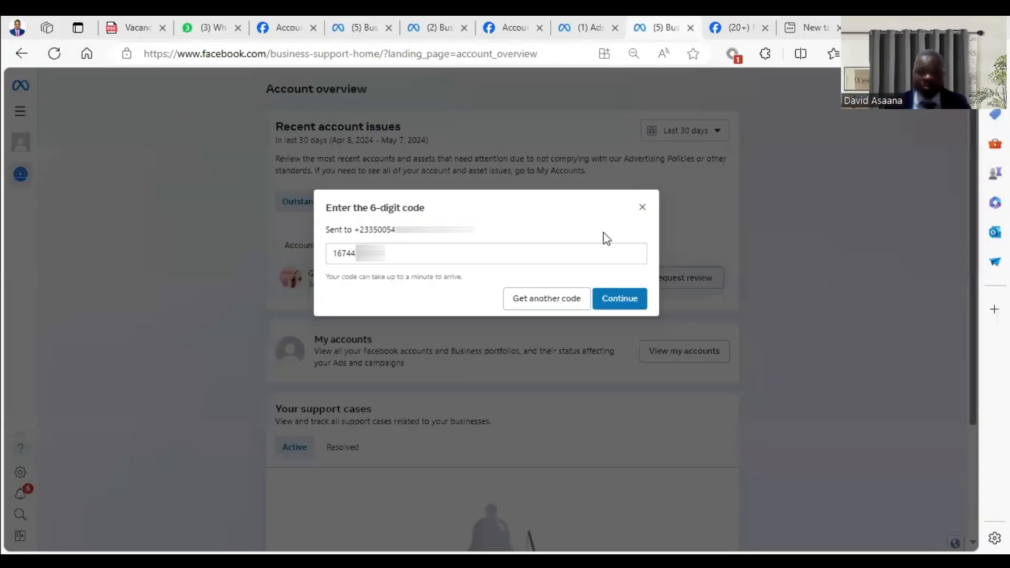
mouse_move(620, 298)
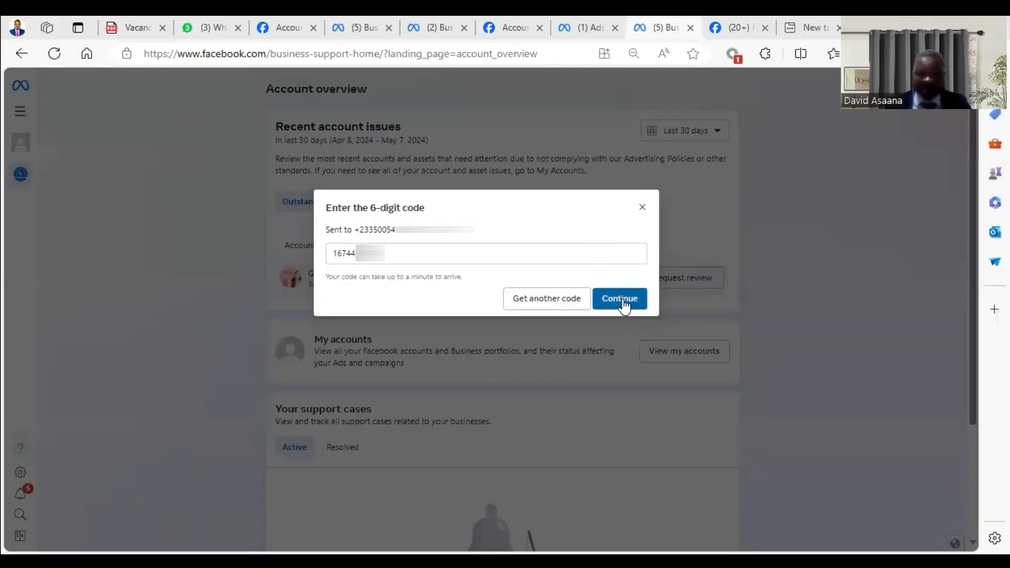
Step: Submit the phone code, then enter the contact email and confirm its login code
left_click(618, 298)
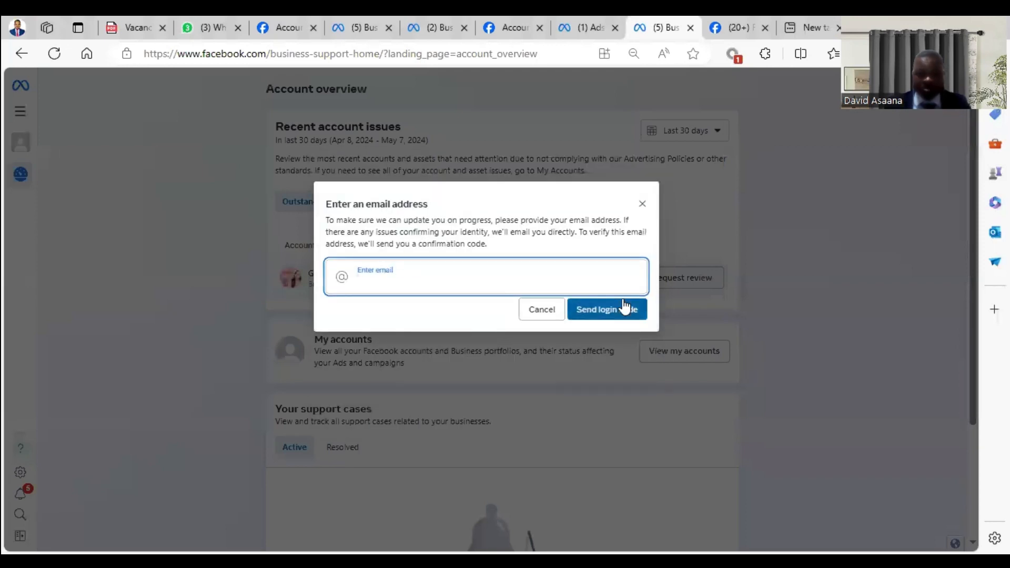
left_click(485, 280)
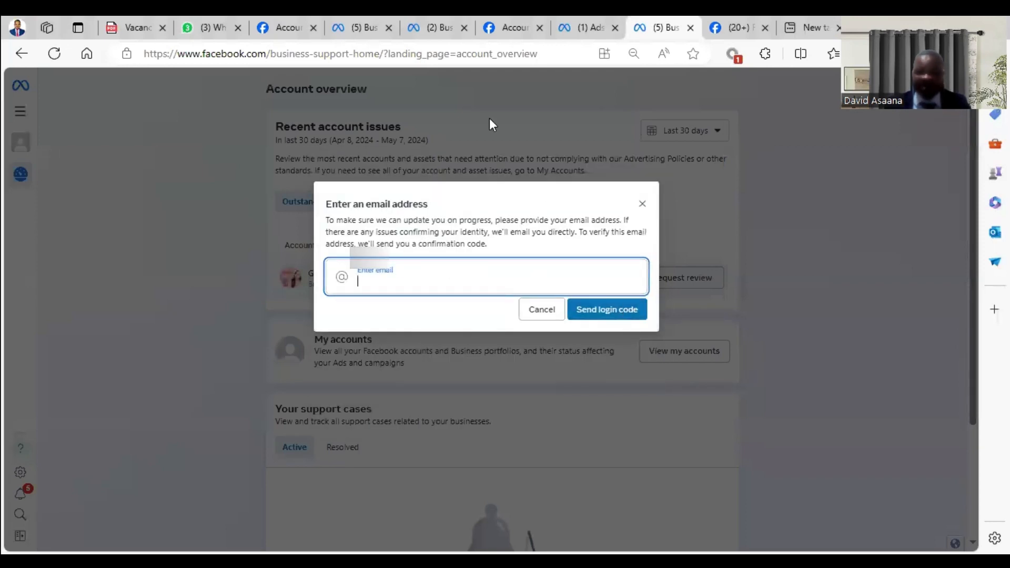
left_click(605, 309)
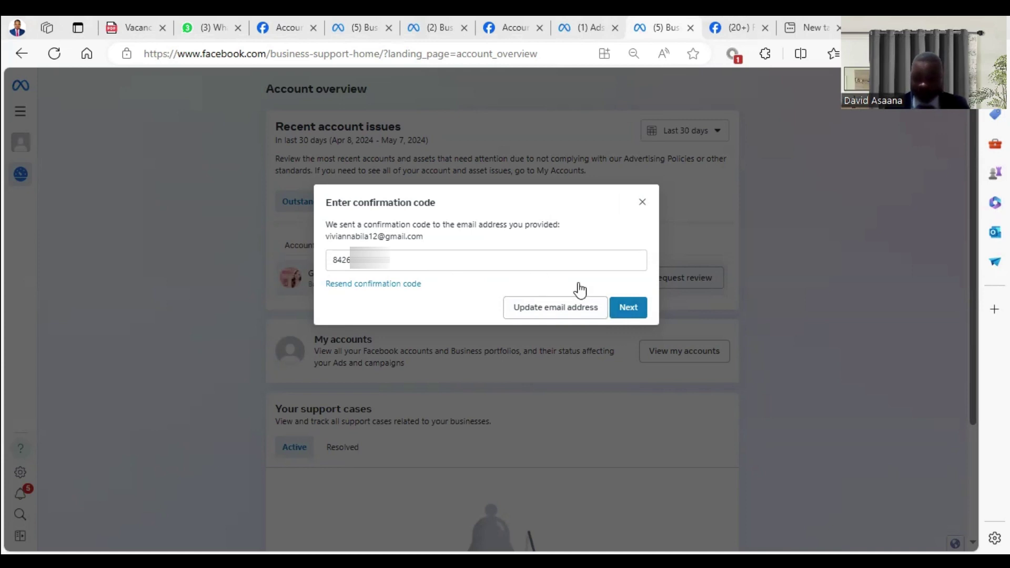
mouse_move(642, 309)
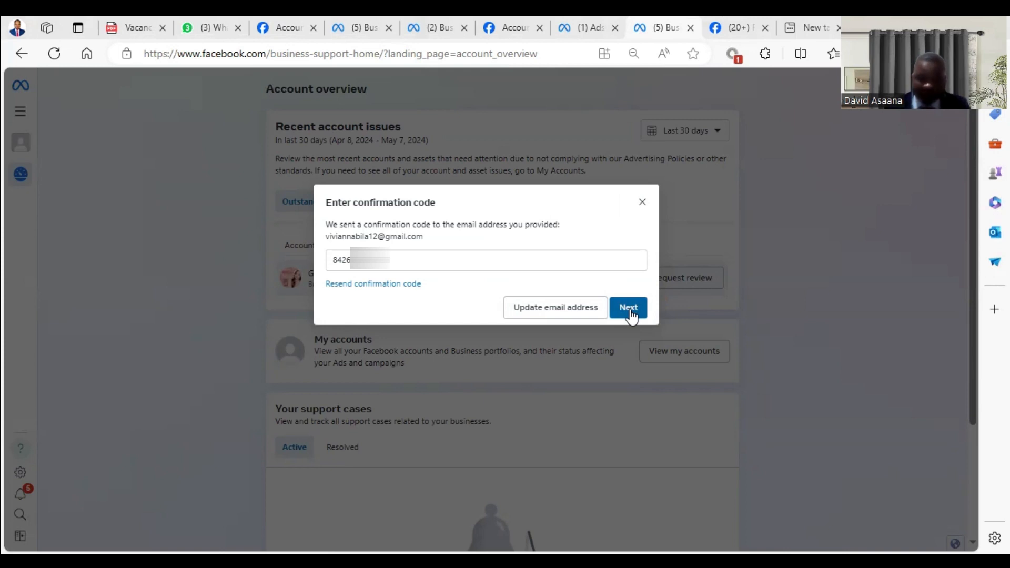
left_click(627, 307)
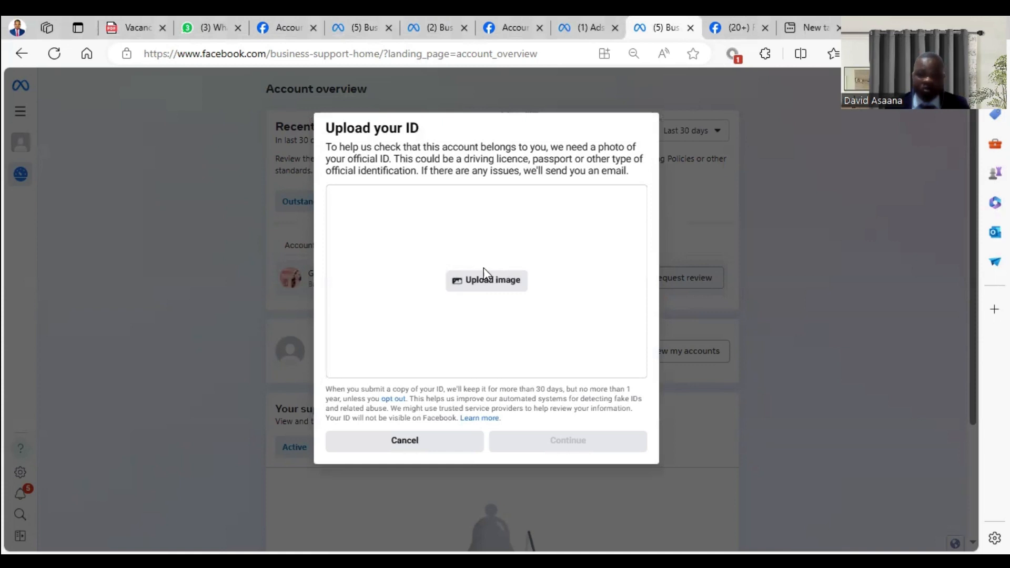
Step: Upload the voter card photo from the Desktop folder as official ID and continue
left_click(485, 279)
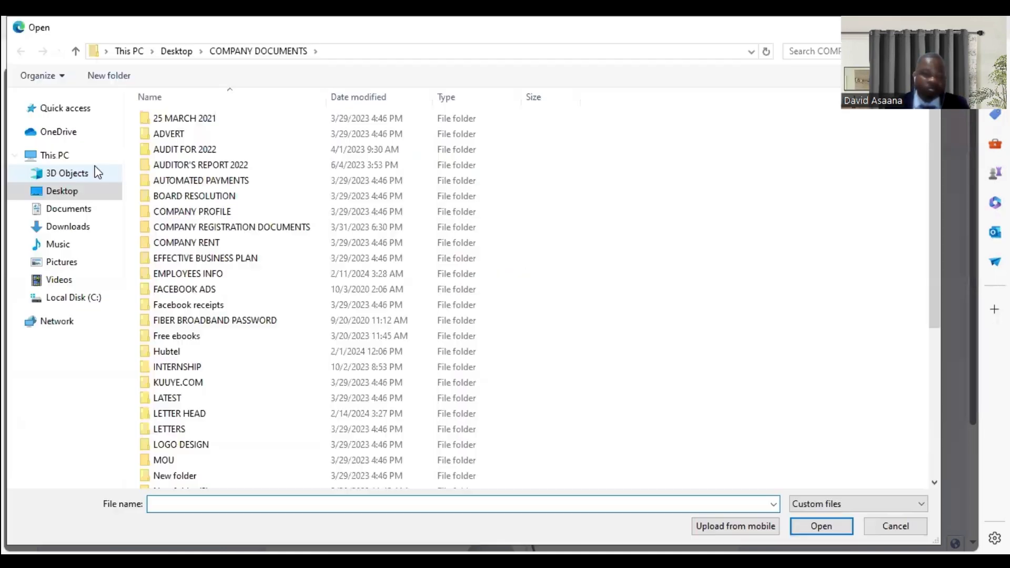
left_click(62, 191)
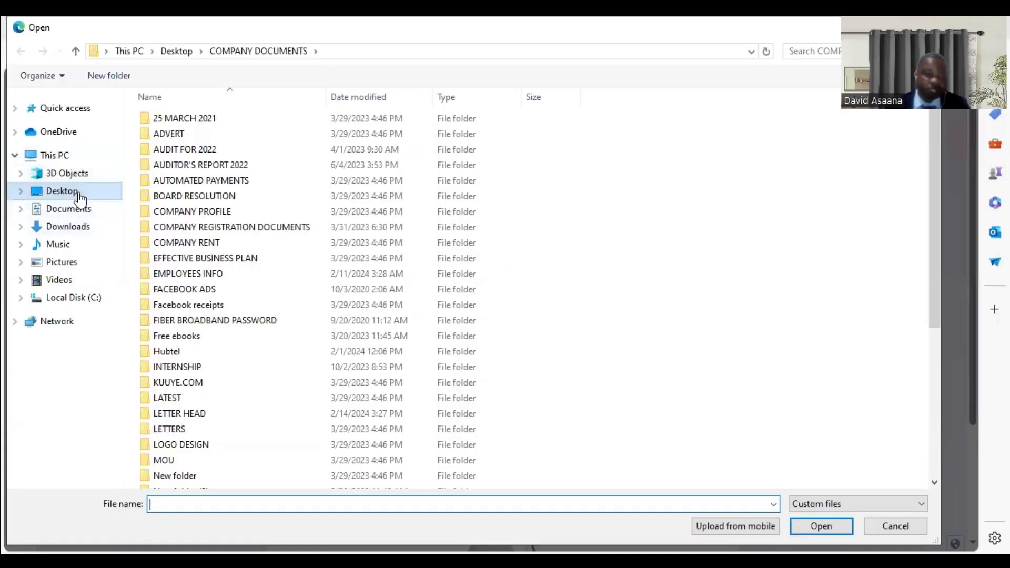
left_click(820, 525)
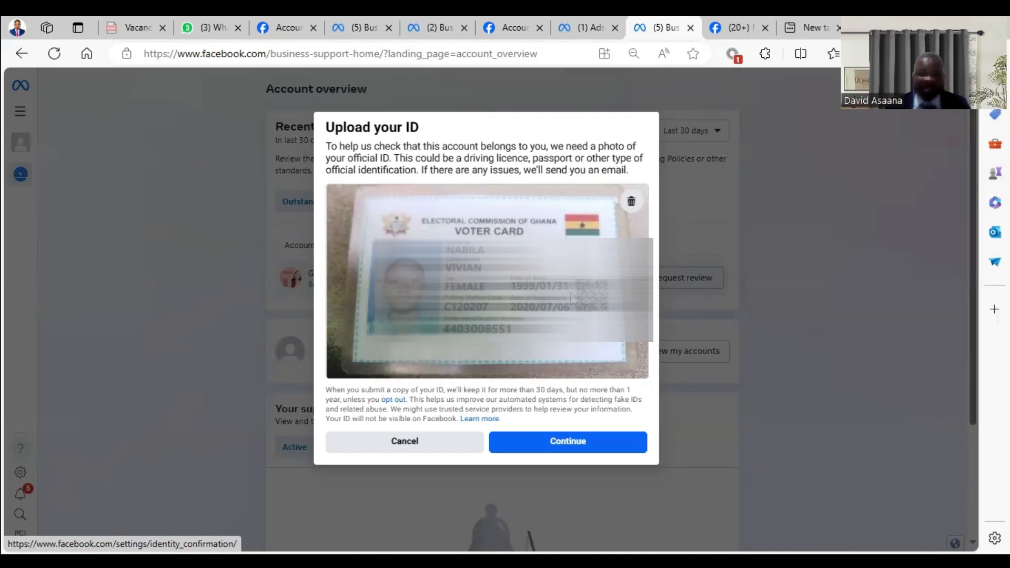
mouse_move(515, 250)
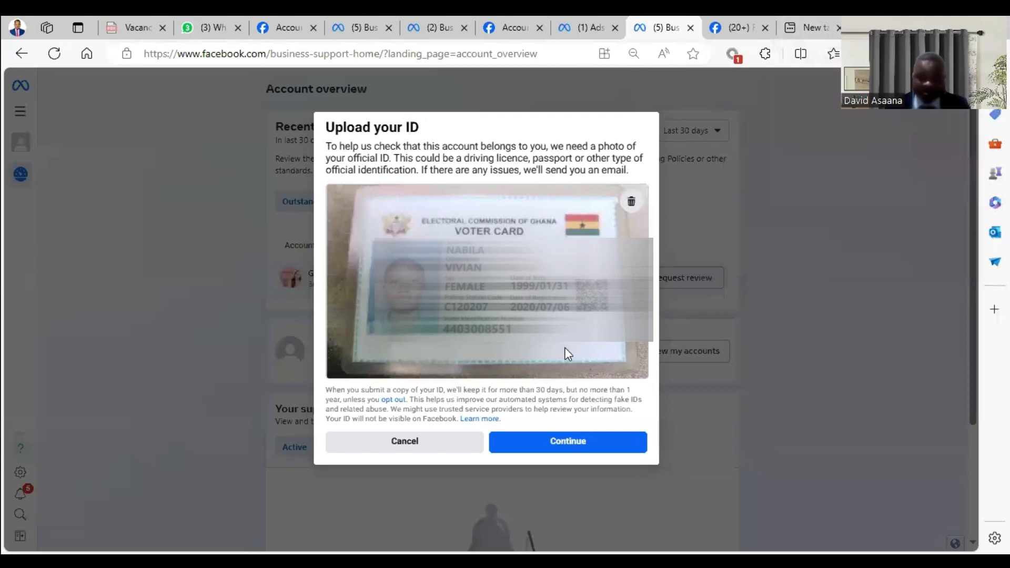
mouse_move(568, 441)
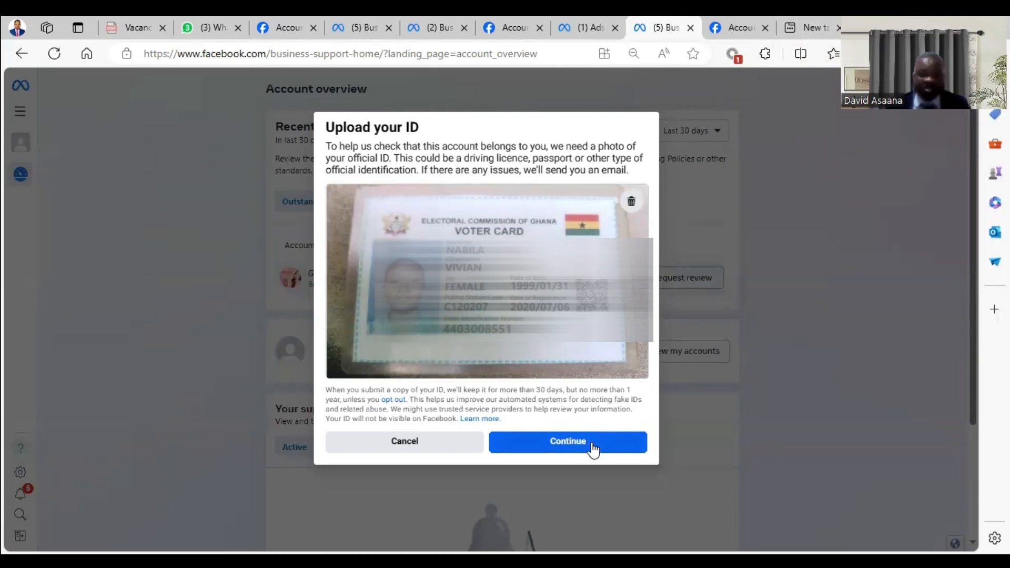
left_click(568, 441)
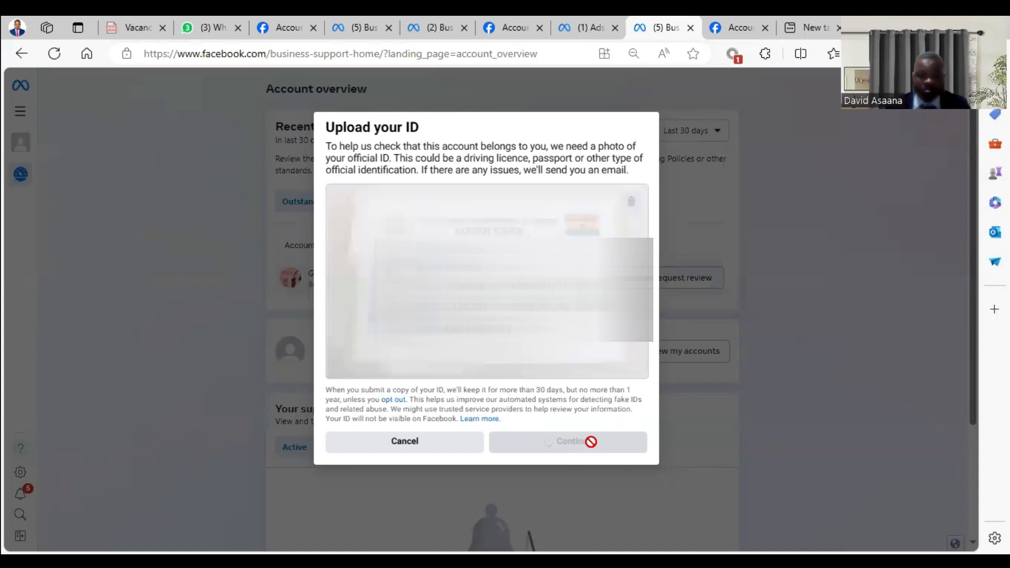
Step: Finish the upload and view the 'You'll hear back from us within 48 hours' dialog
left_click(567, 441)
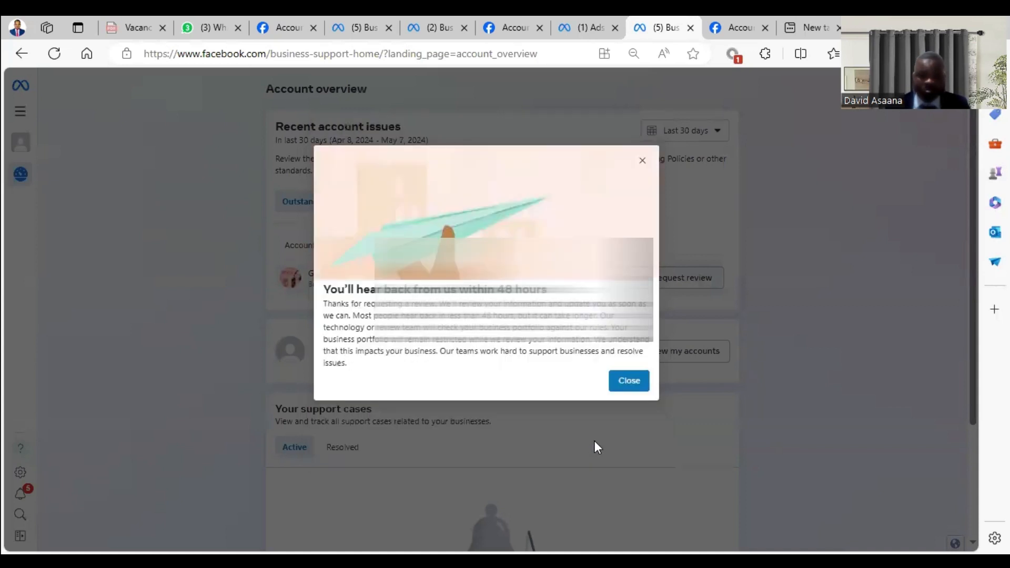
mouse_move(495, 269)
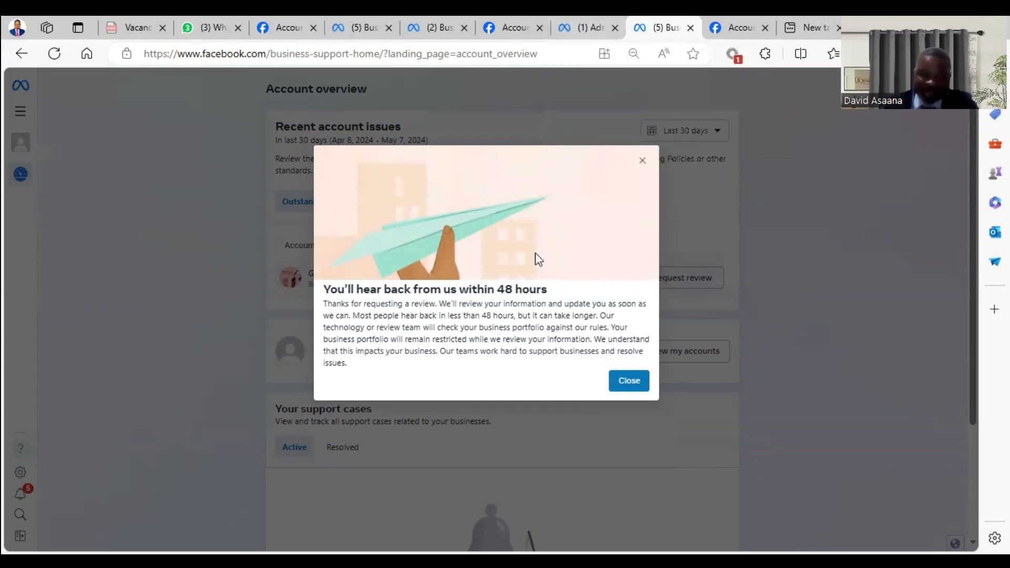
mouse_move(378, 323)
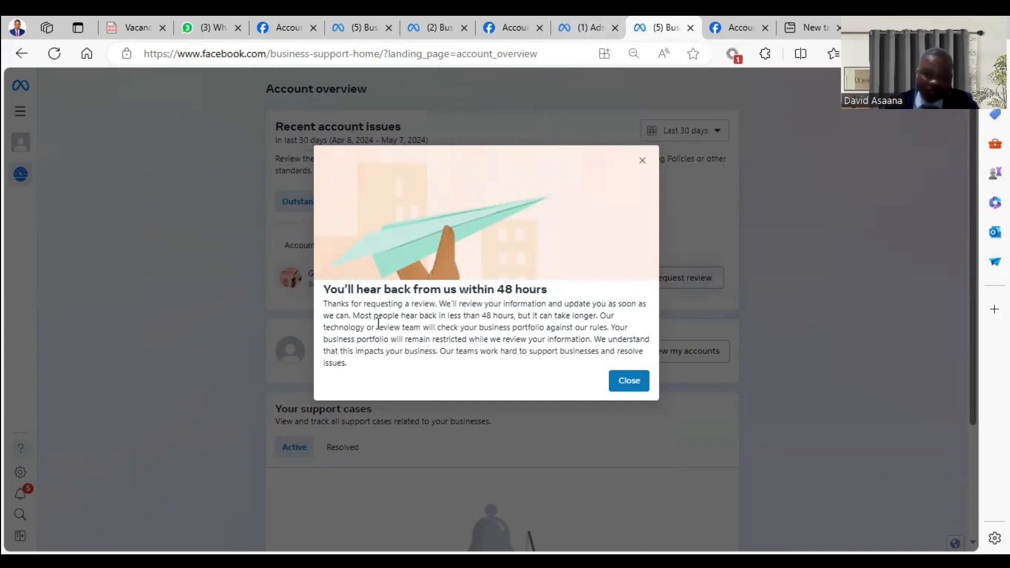
mouse_move(491, 216)
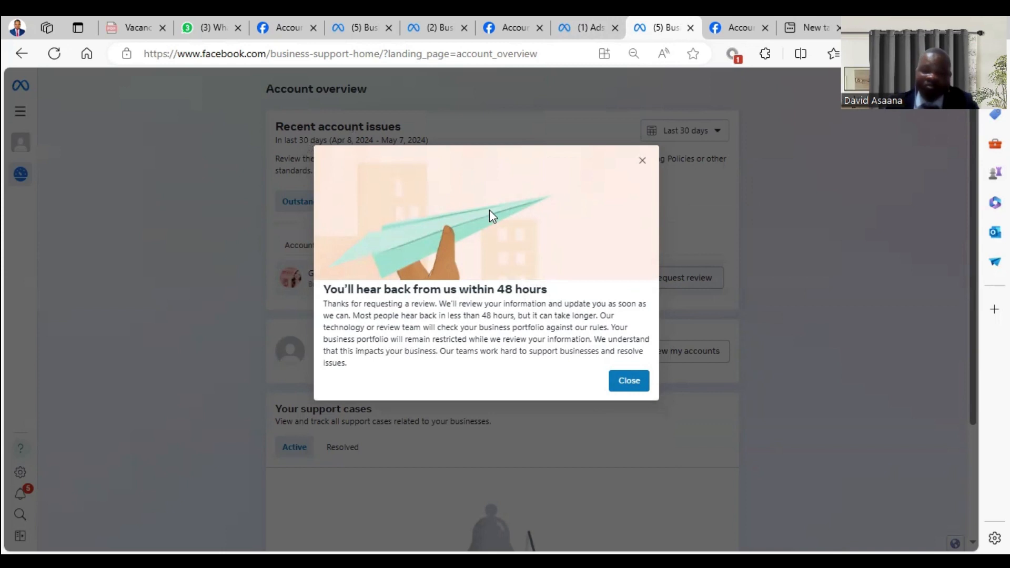
mouse_move(686, 364)
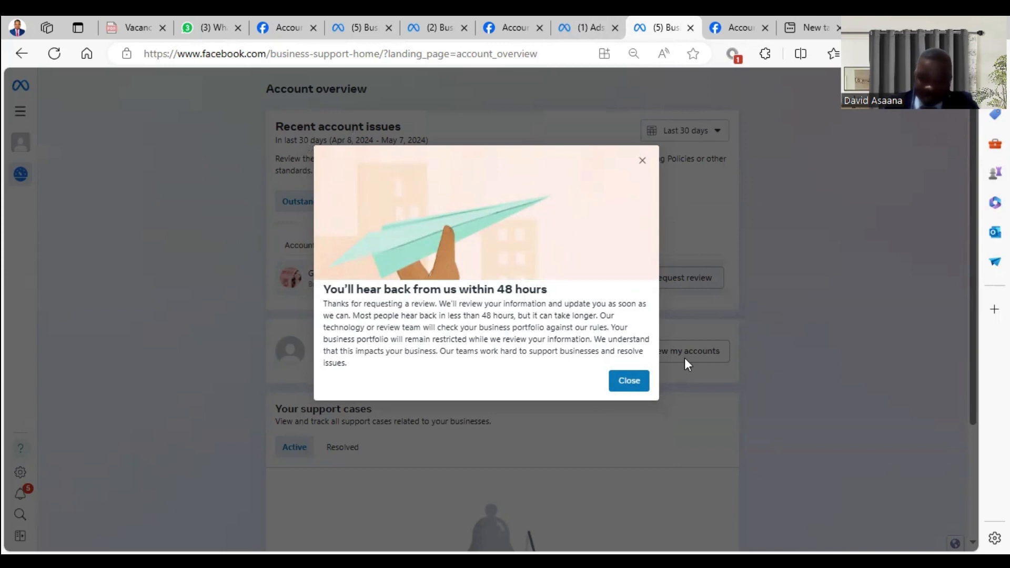
mouse_move(542, 493)
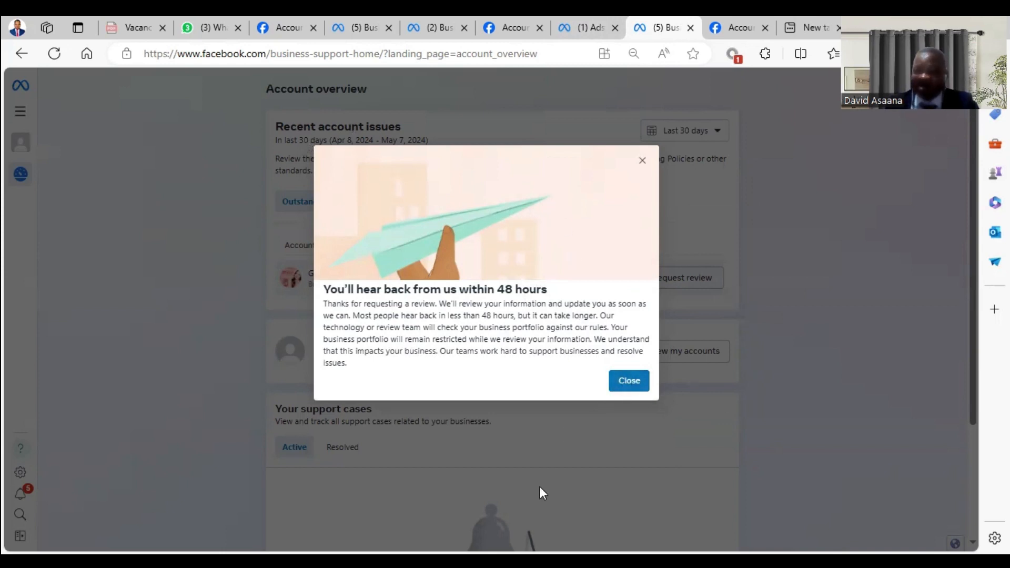
mouse_move(427, 122)
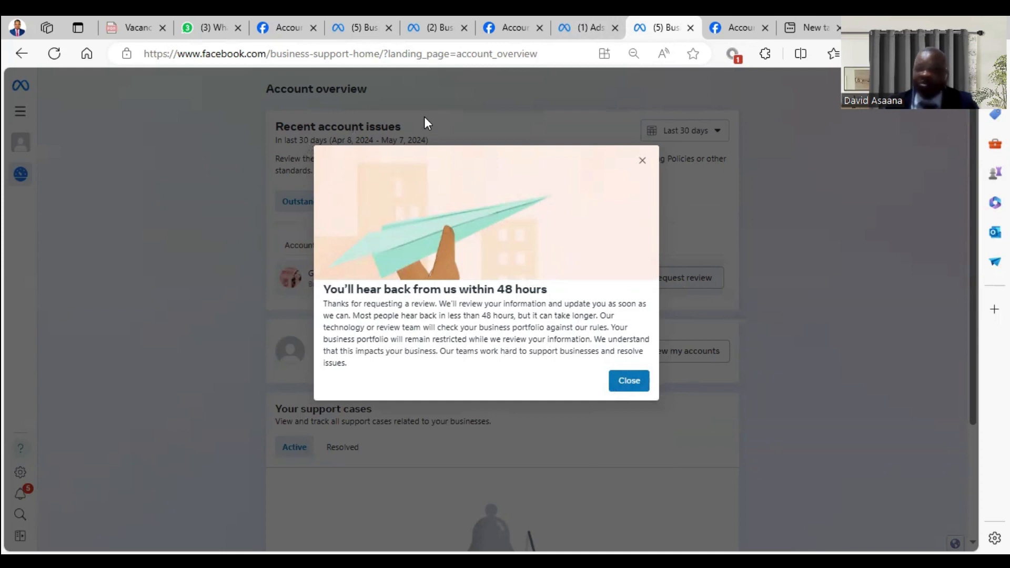